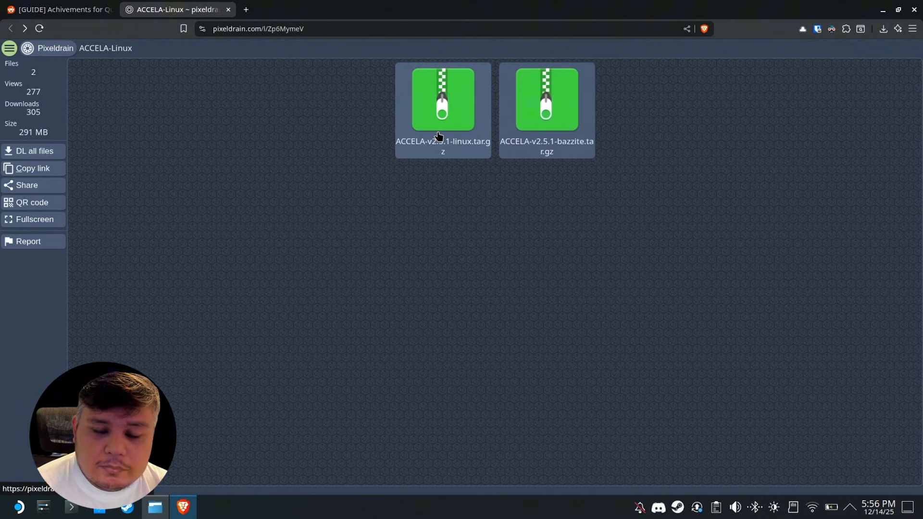
mouse_move(578, 151)
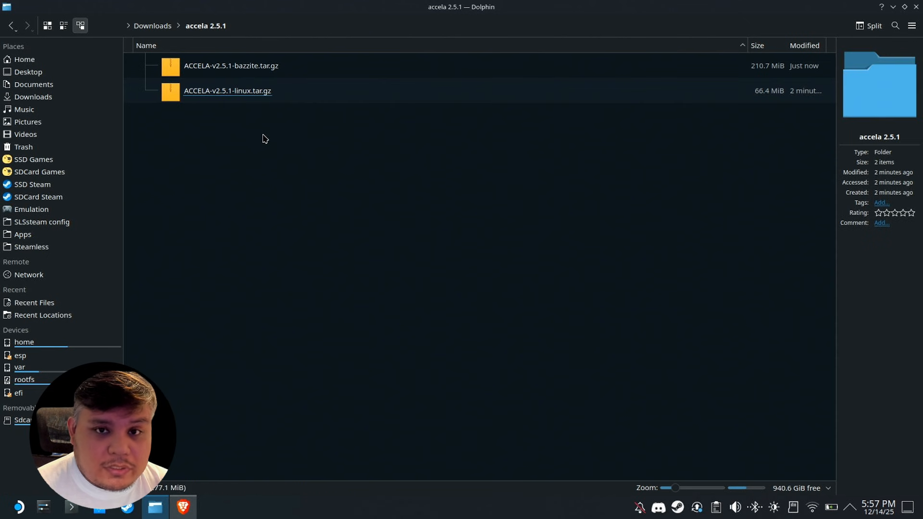
Step: Extract ACCELA-v2.5.1-linux.tar.gz, enter the extracted folder and run ACCELAINSTALL in Konsole
right_click(227, 91)
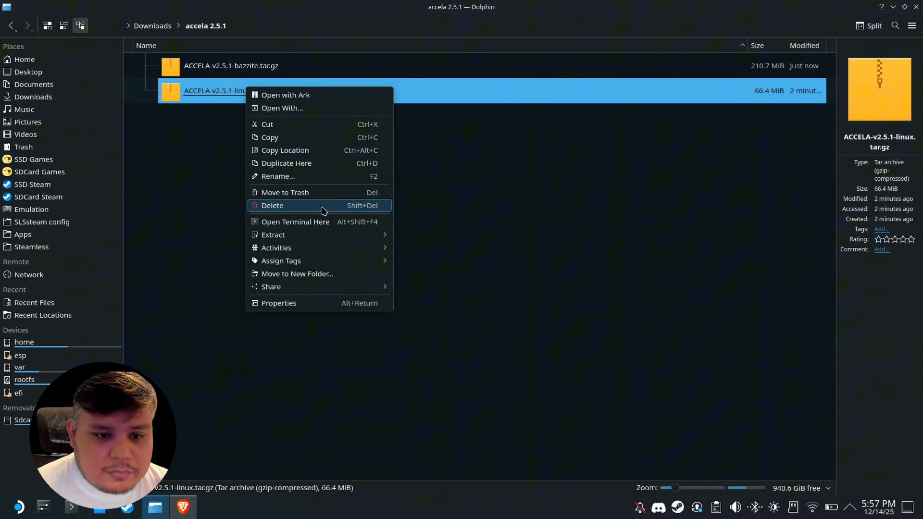
click(409, 227)
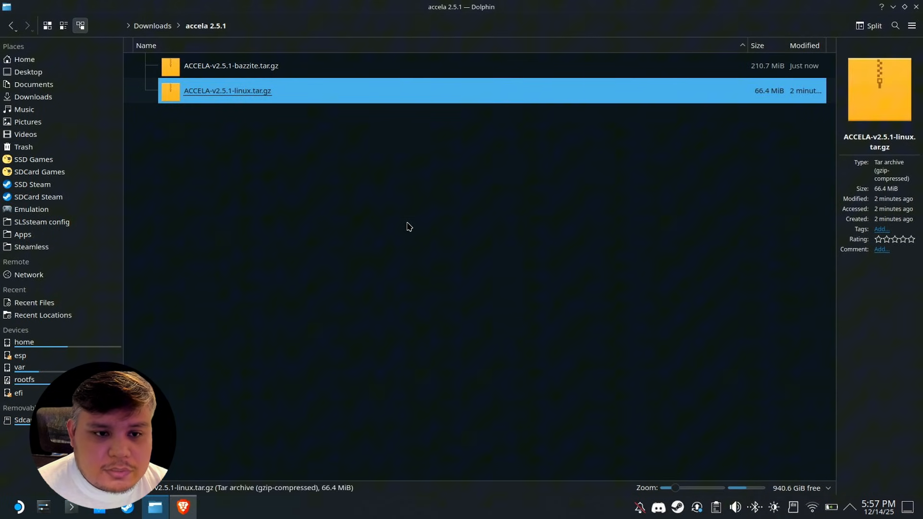
double_click(227, 91)
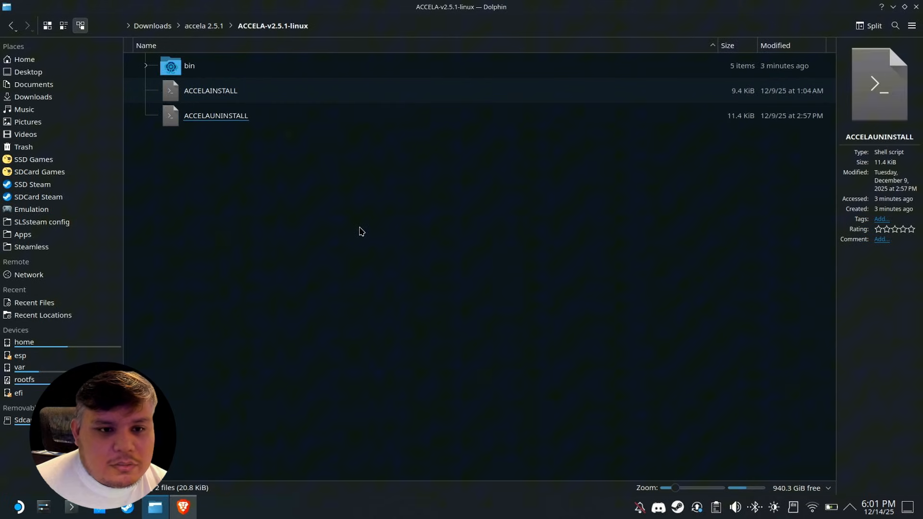
click(210, 90)
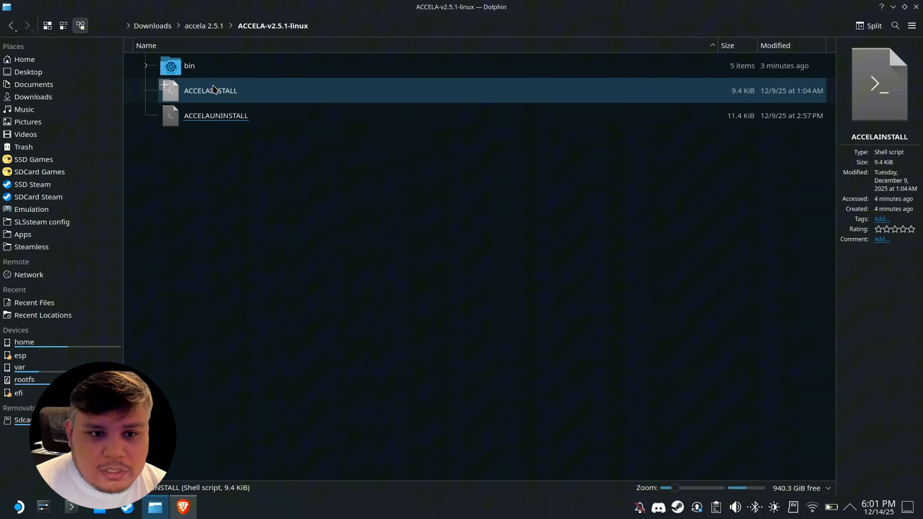
right_click(210, 90)
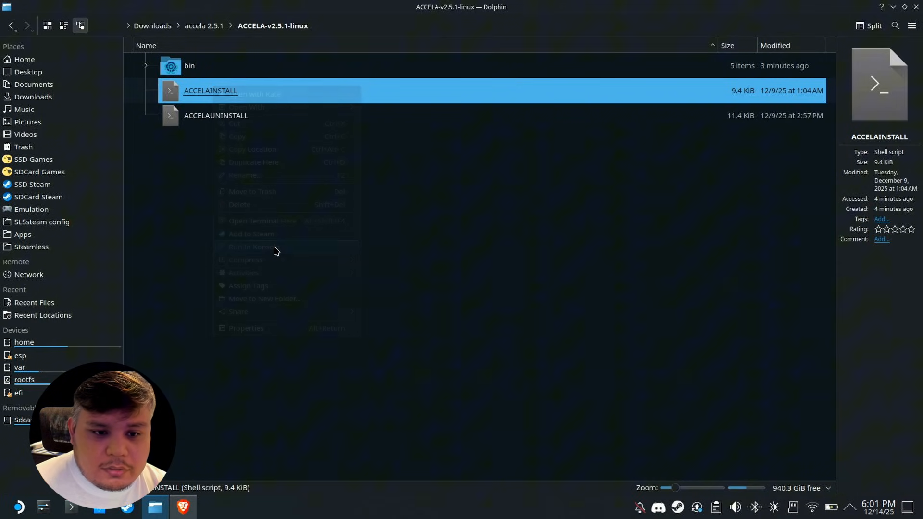
click(249, 246)
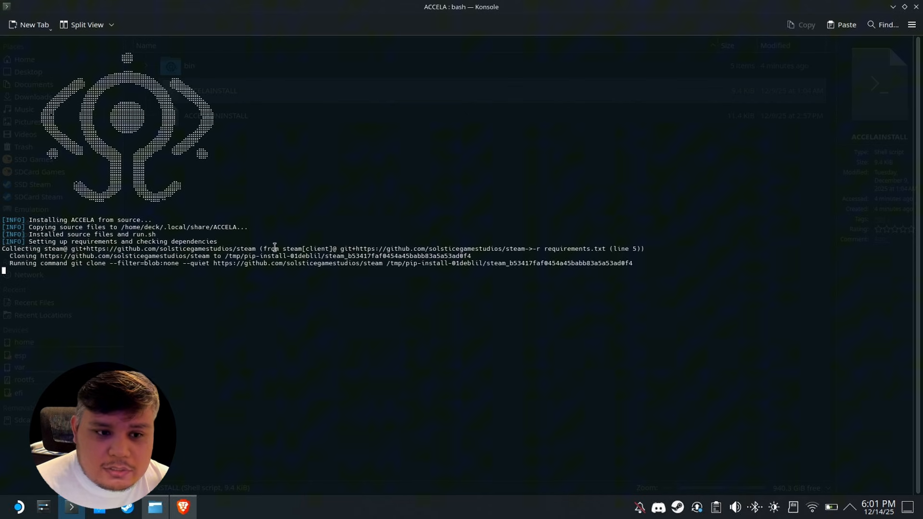
mouse_move(343, 225)
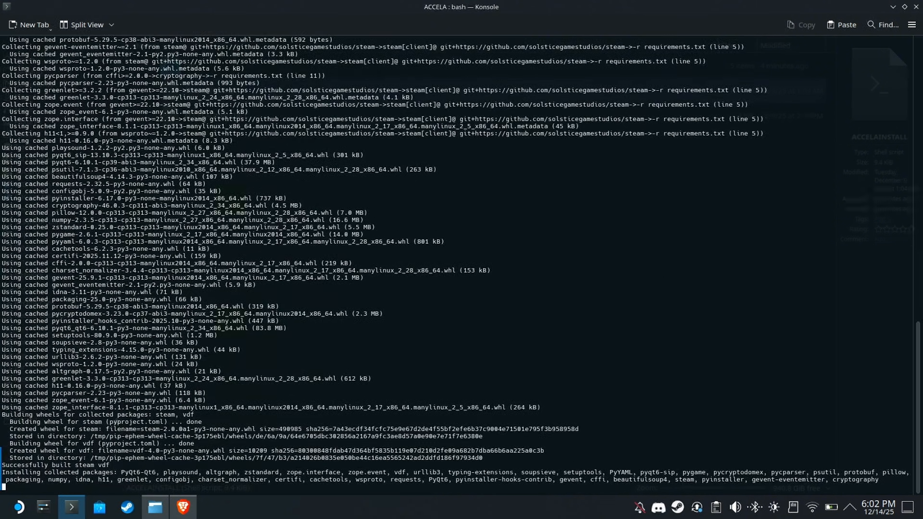
Step: Scroll through the Konsole log as ACCELAINSTALL copies files and installs Python packages
scroll(down, 3)
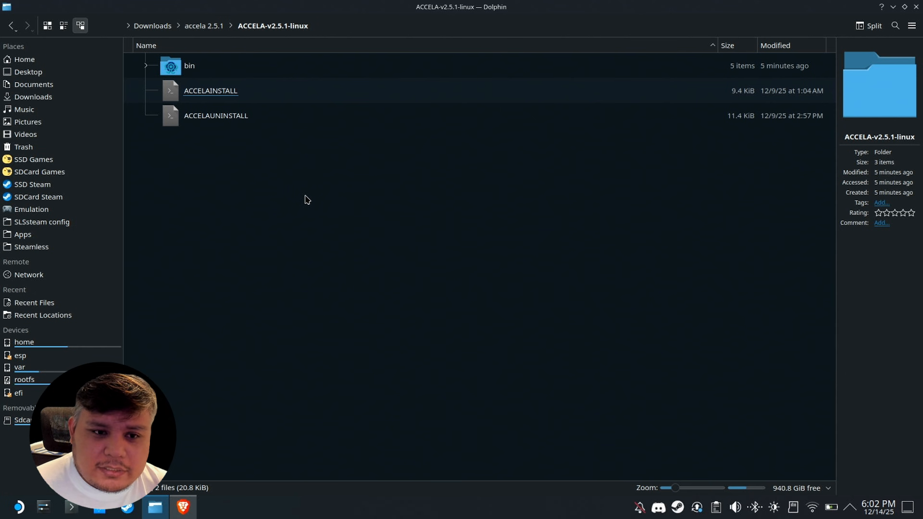
Step: Open a terminal in the ACCELA-v2.5.1-linux folder and run ./ACCELAINSTALL
right_click(305, 199)
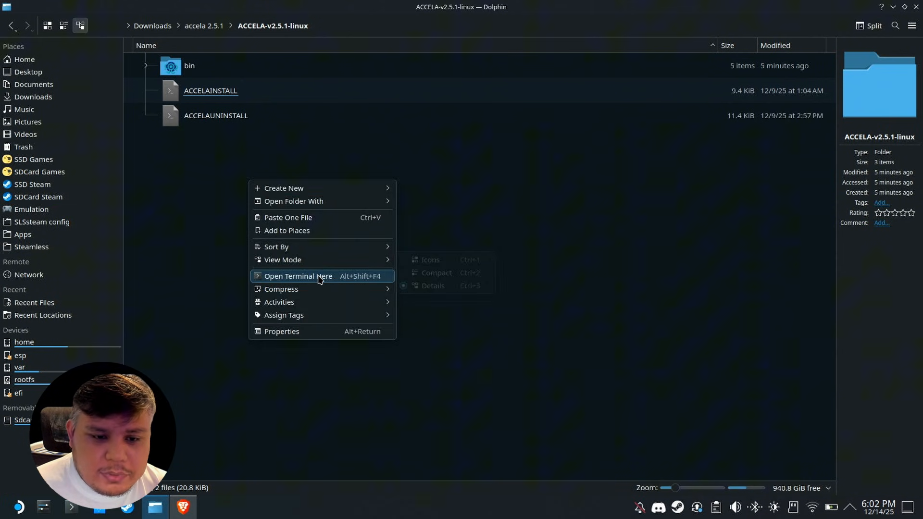
click(298, 276)
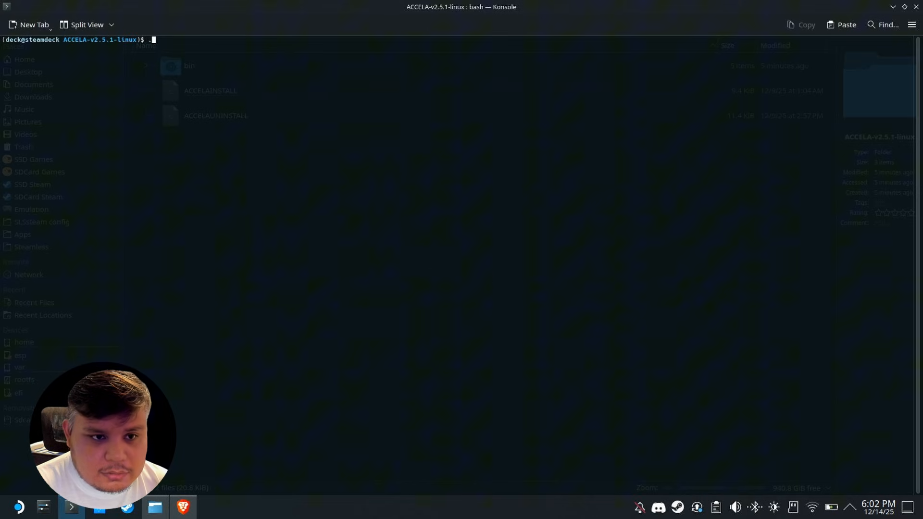
text(./A)
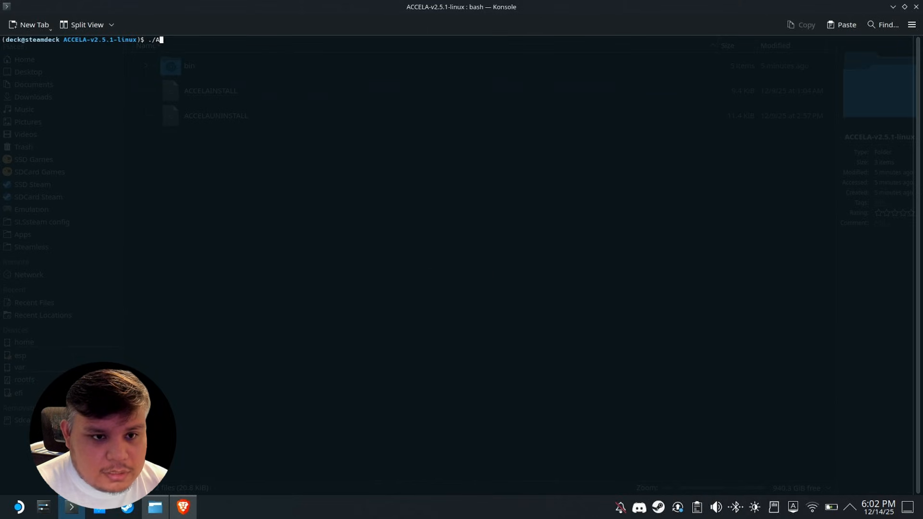
text(CCELAINSTALL)
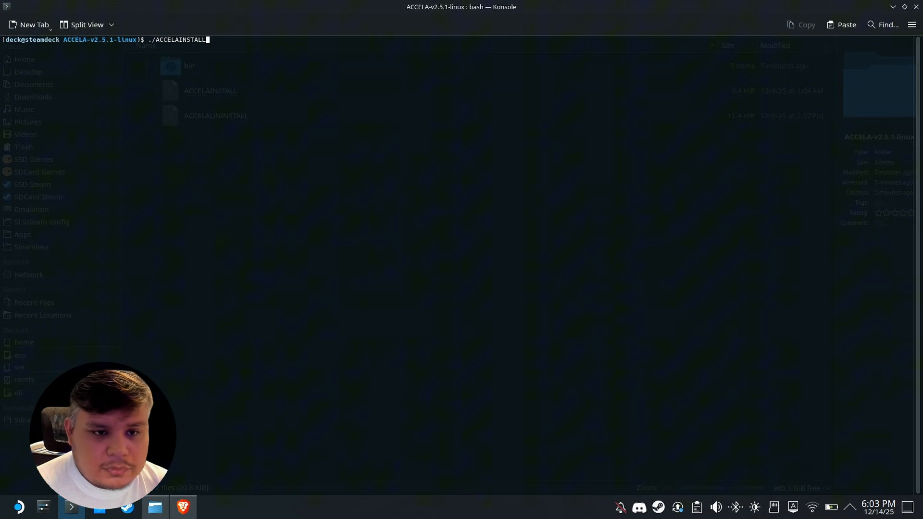
key(Return)
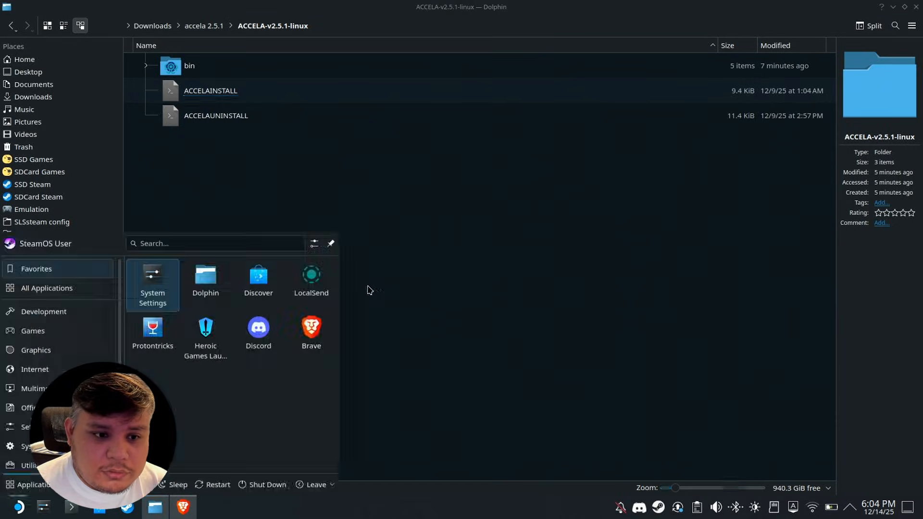
Step: Launch ACCELA and open its Fetch Manifest from Morrenus API search window
click(47, 288)
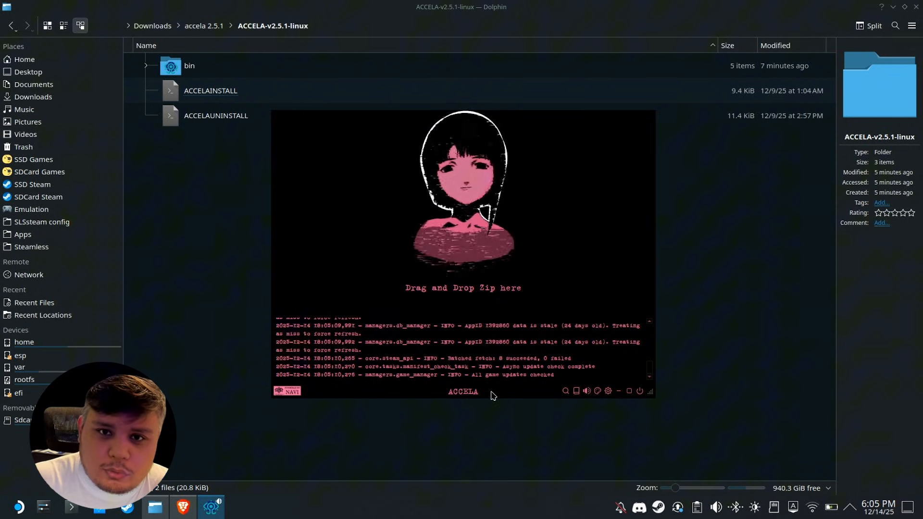
mouse_move(531, 386)
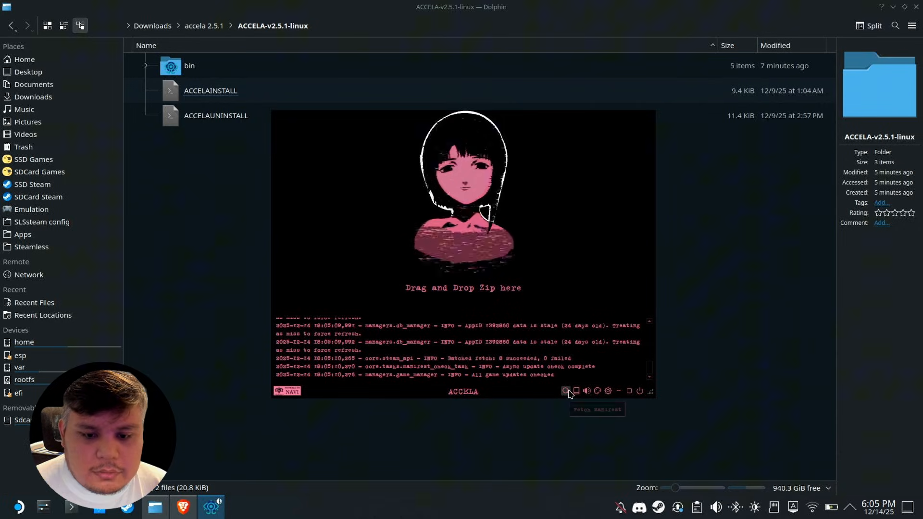
click(566, 391)
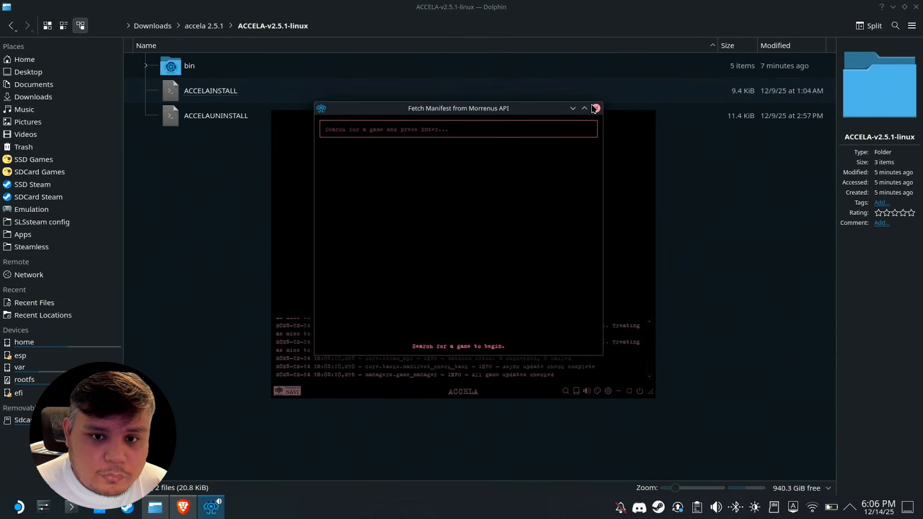
Step: Close the manifest search and view the Game Library of eight installed games
click(595, 108)
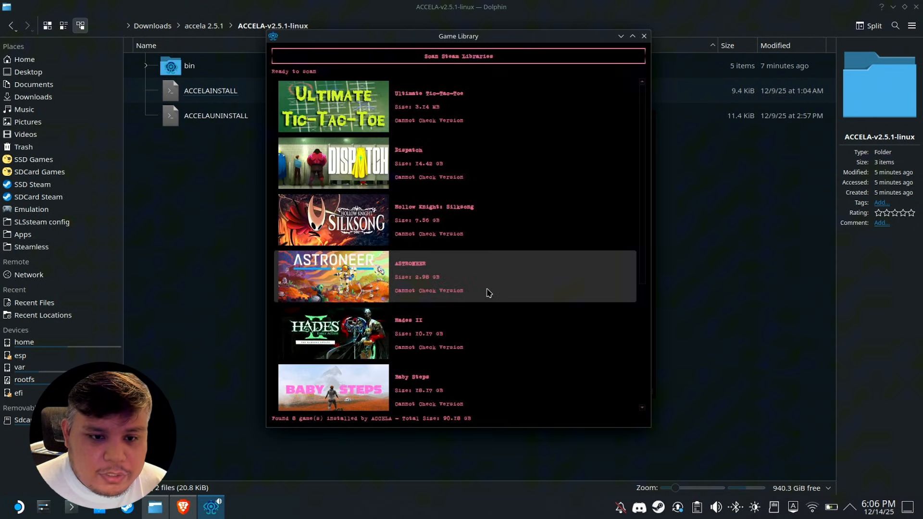
mouse_move(507, 253)
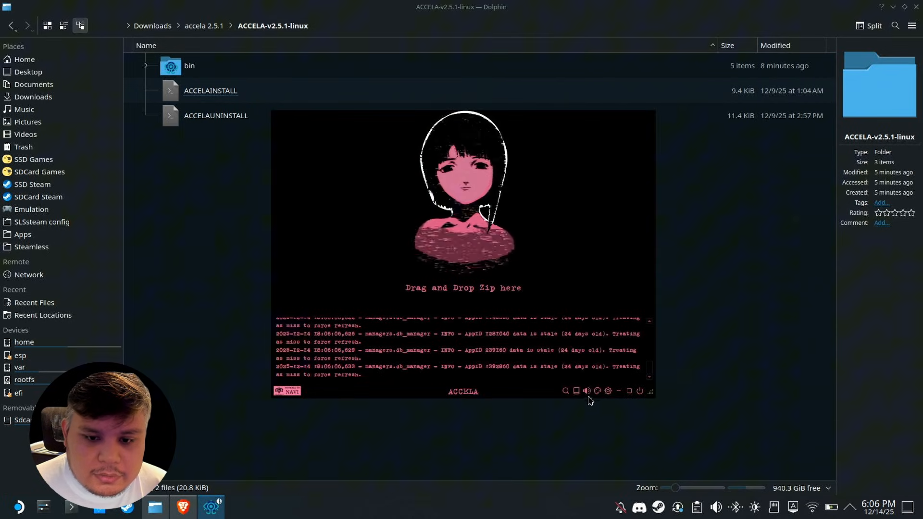
click(608, 391)
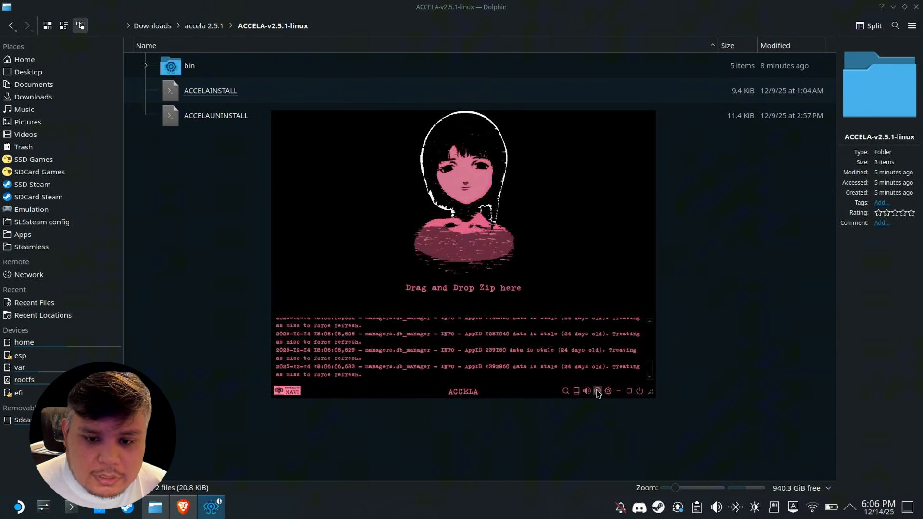
Step: In ACCELA's style settings, switch the accent colour swatch from pink to green
click(597, 391)
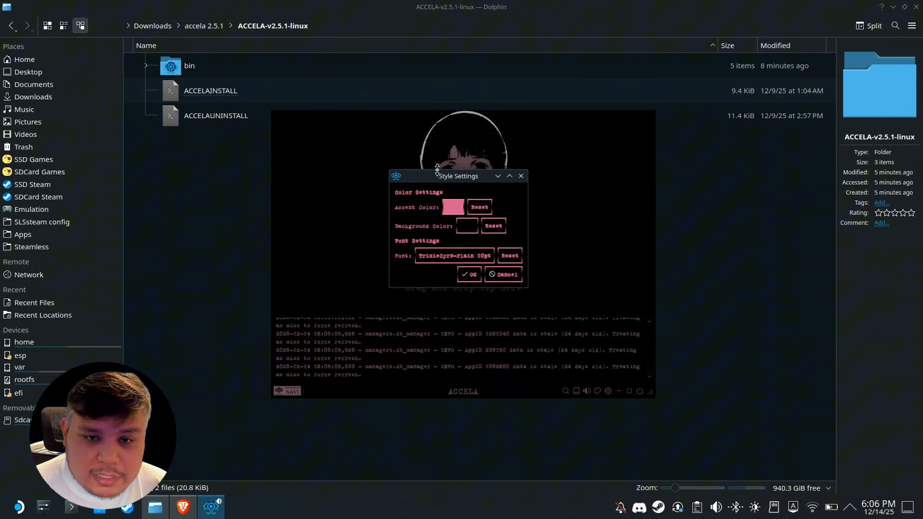
click(451, 207)
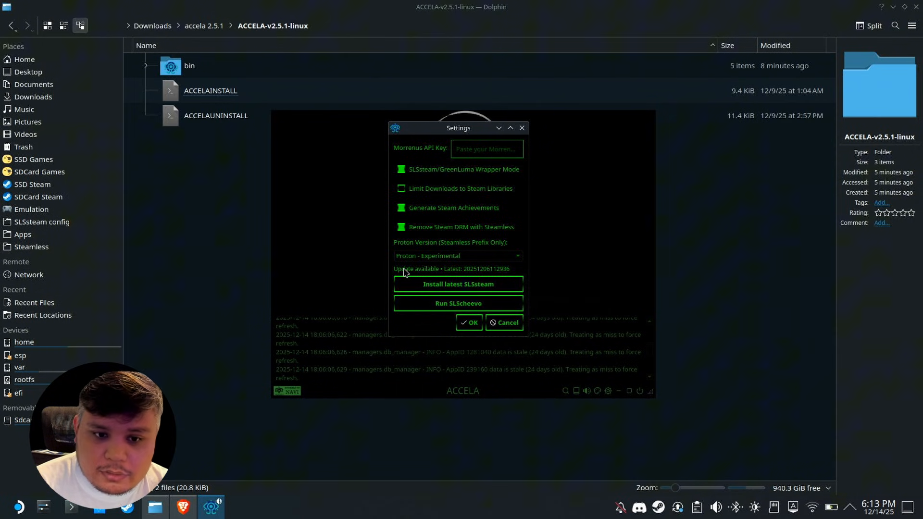
mouse_move(430, 273)
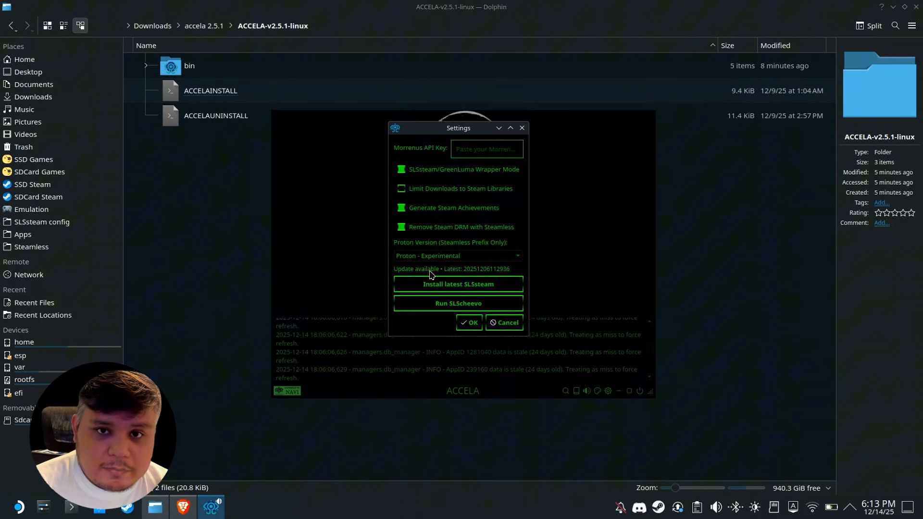
click(458, 283)
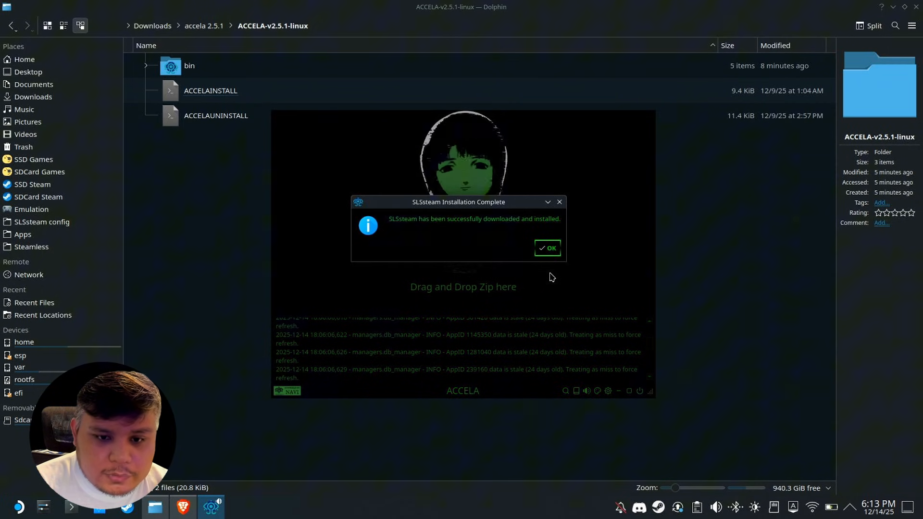
click(546, 248)
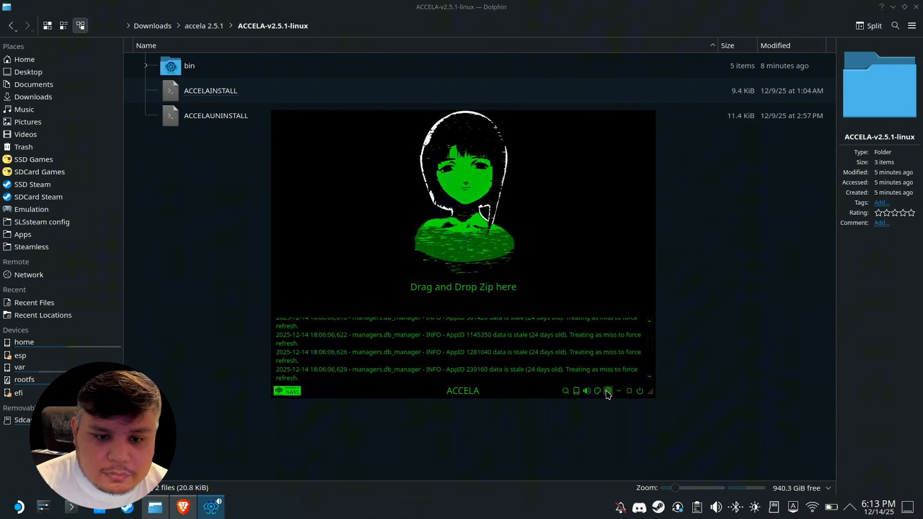
click(607, 391)
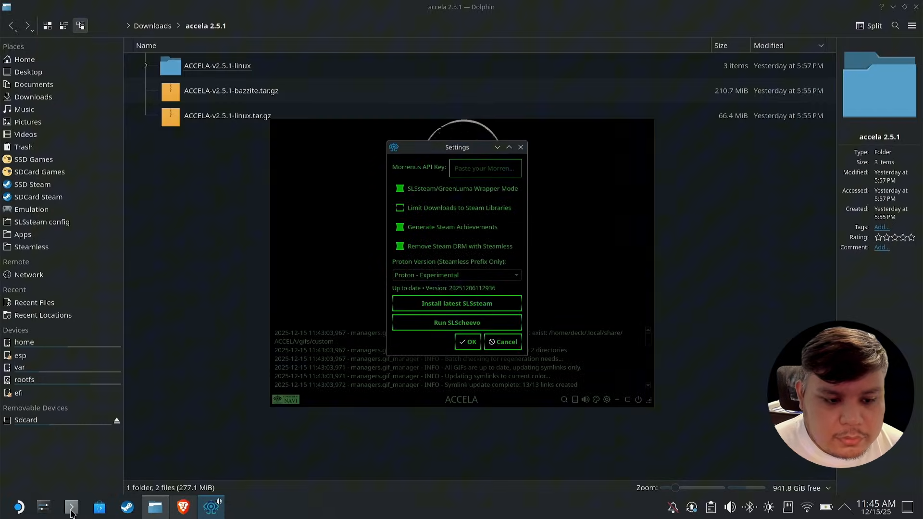
Step: Open Konsole from the taskbar and paste the copied command at the home prompt
click(71, 506)
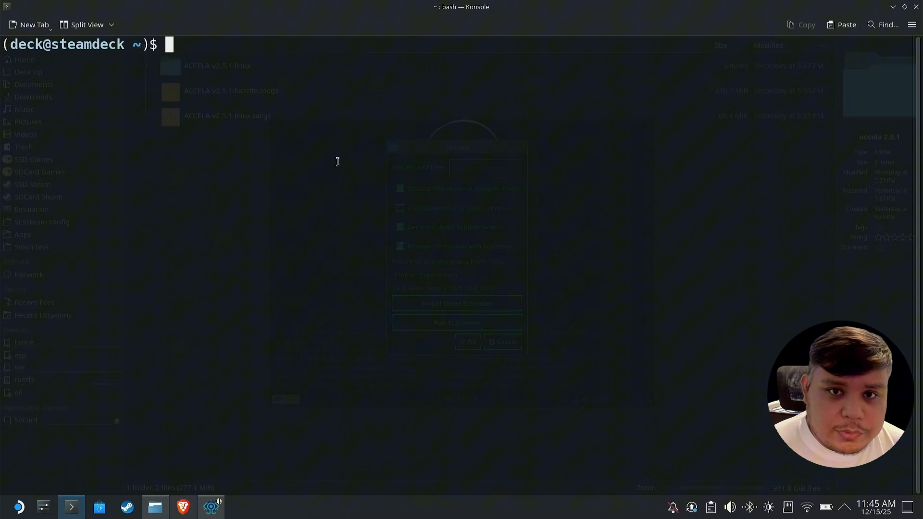
right_click(337, 163)
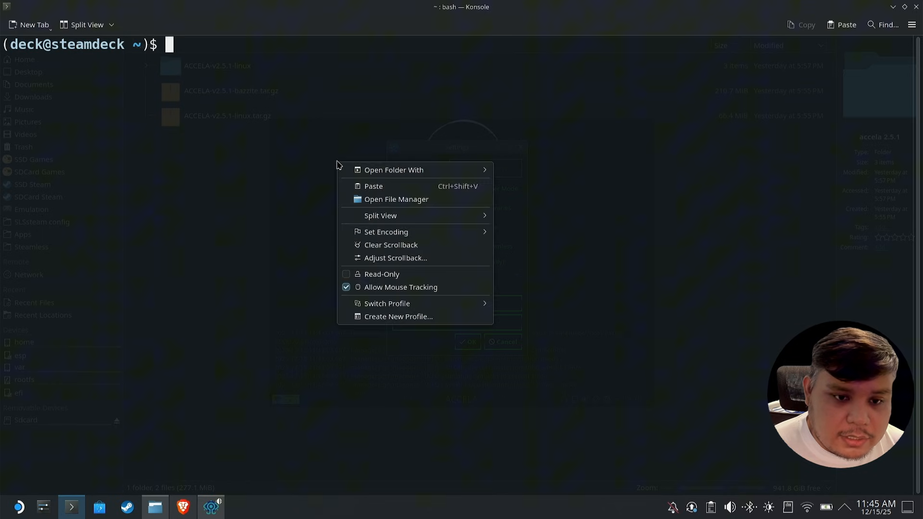
click(372, 186)
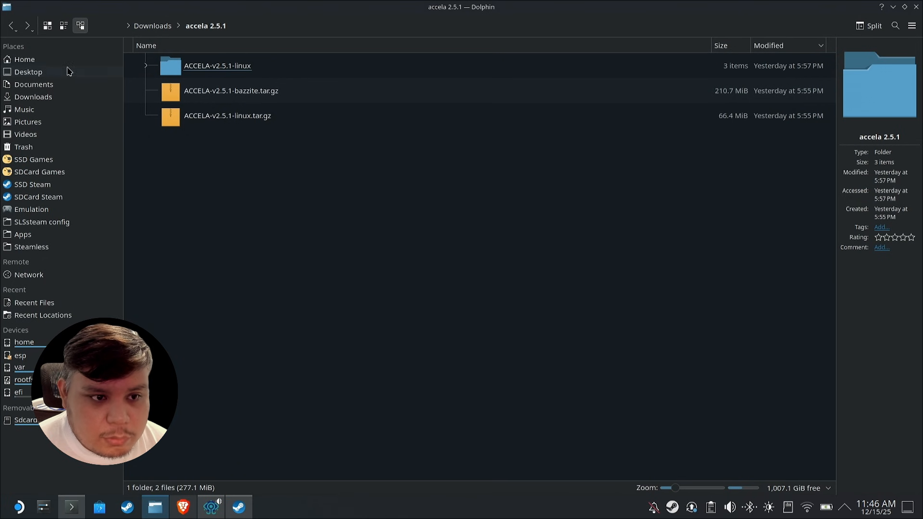
Step: Browse from Home to the SLSsteam config folder containing config.yaml
click(24, 59)
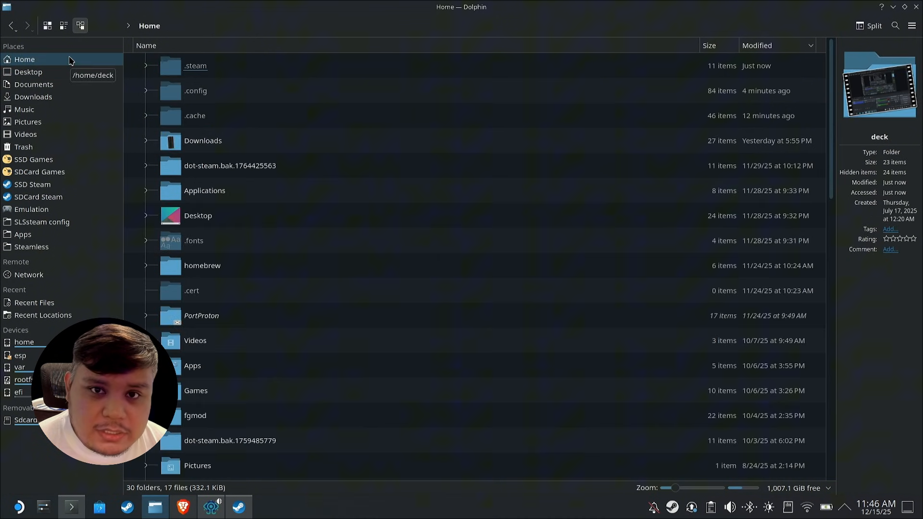
click(195, 89)
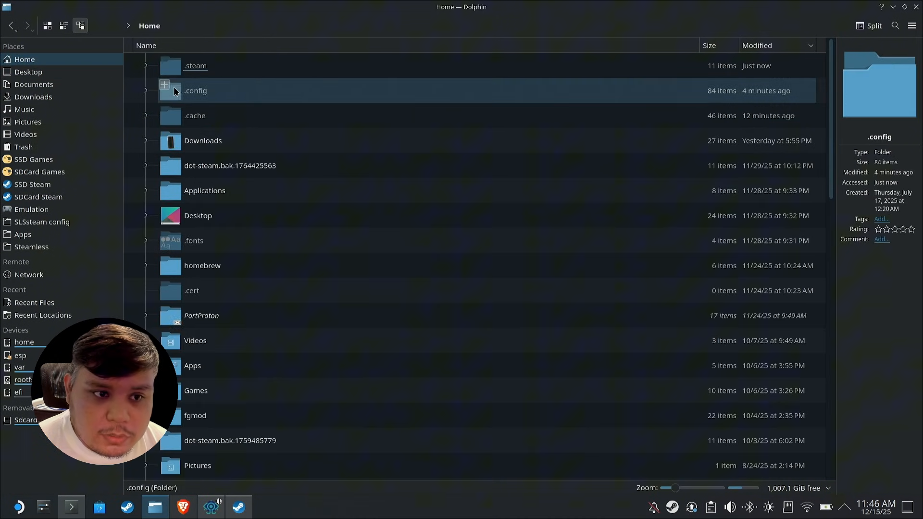
double_click(195, 90)
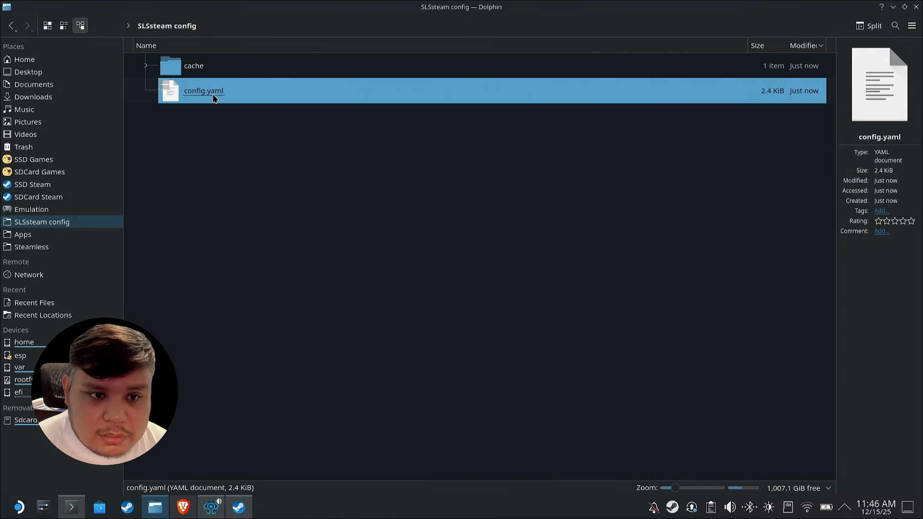
Step: Open config.yaml in Kate and change PlayNotOwnedGames from no to yes
double_click(202, 90)
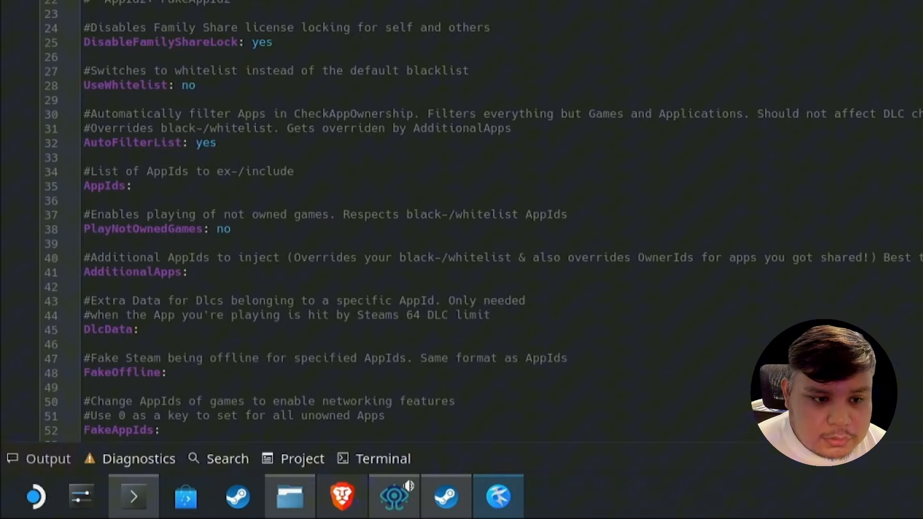
scroll(down, 3)
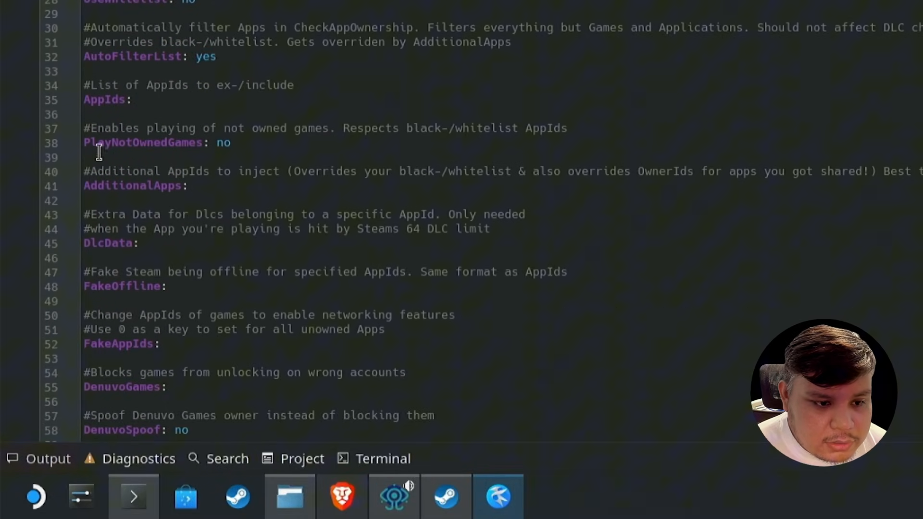
double_click(223, 142)
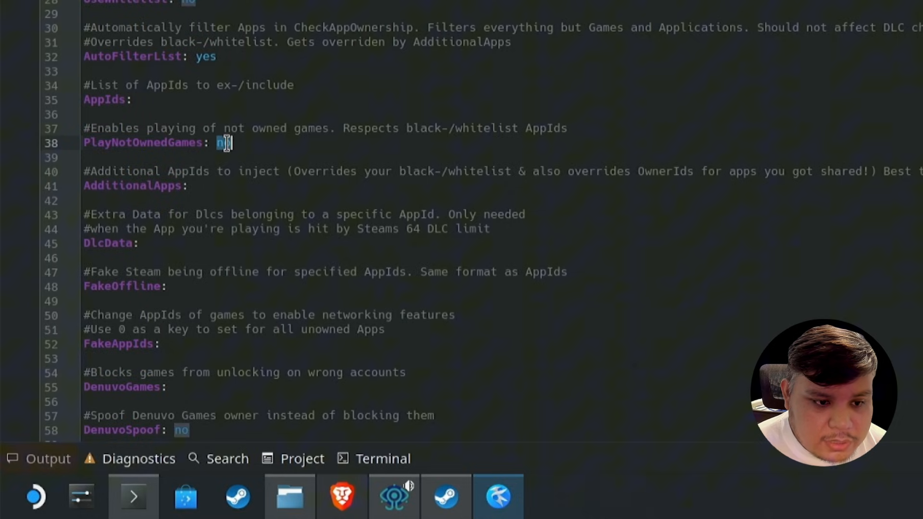
text(yes)
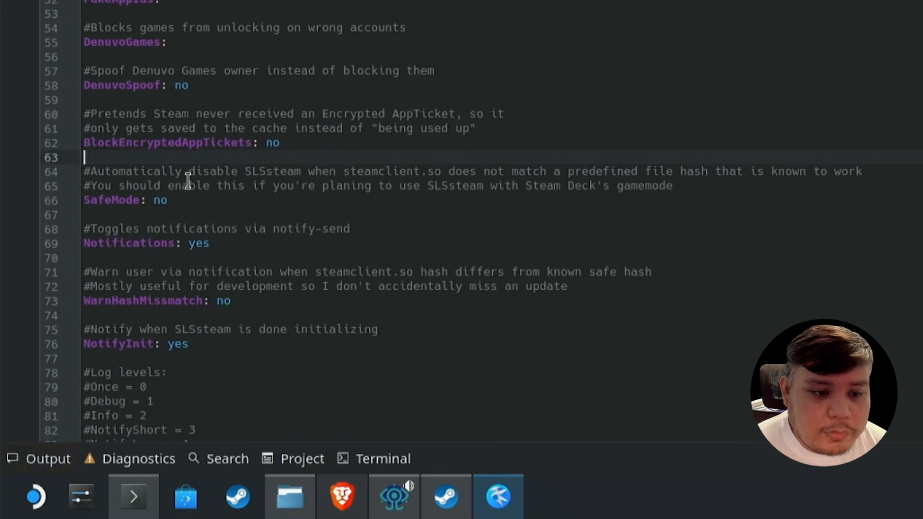
double_click(160, 199)
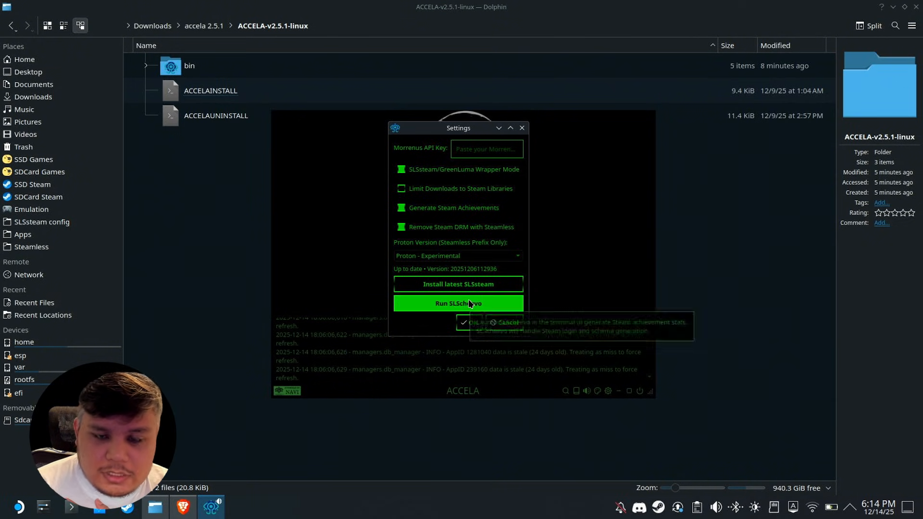
mouse_move(458, 303)
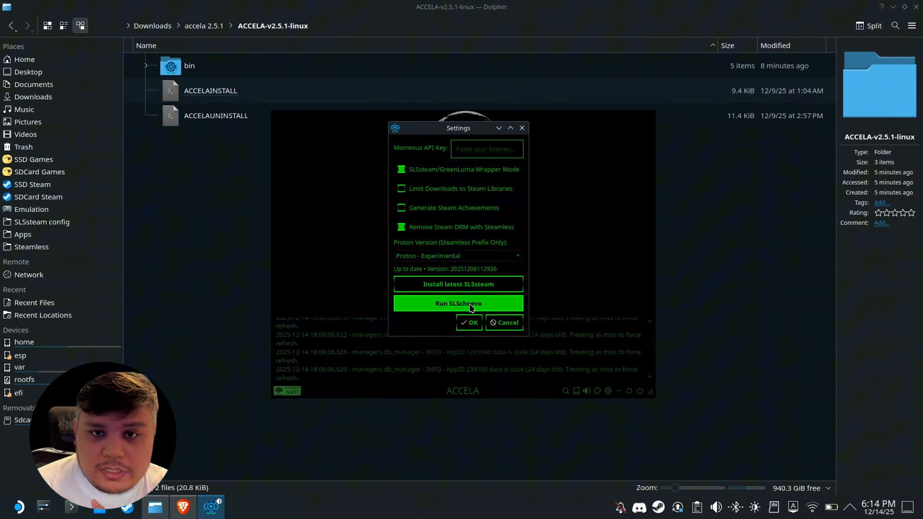
mouse_move(402, 207)
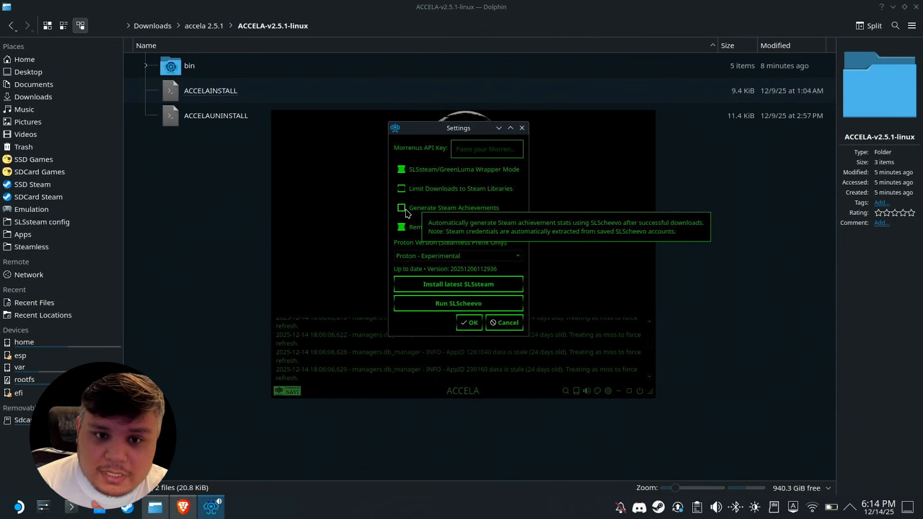
Step: Tick Generate Steam Achievements in ACCELA Settings, bringing up the Reddit achievements guide
click(401, 208)
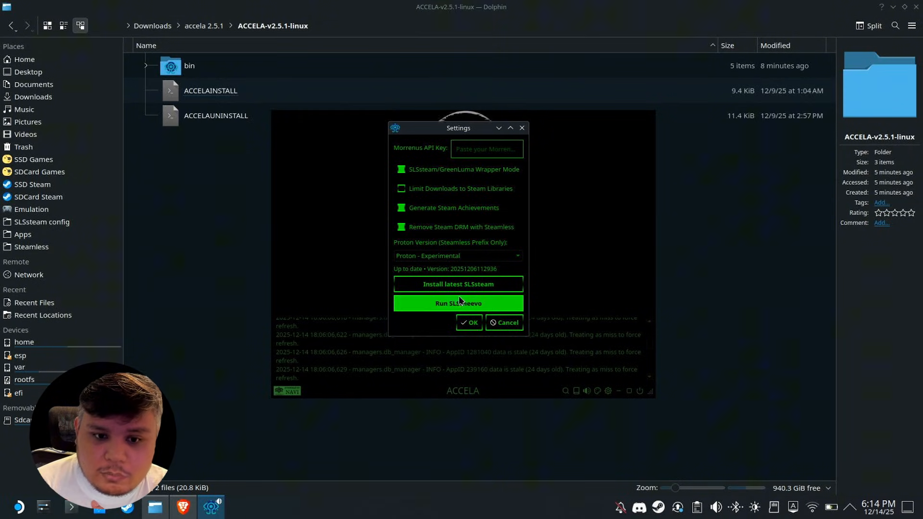
click(458, 303)
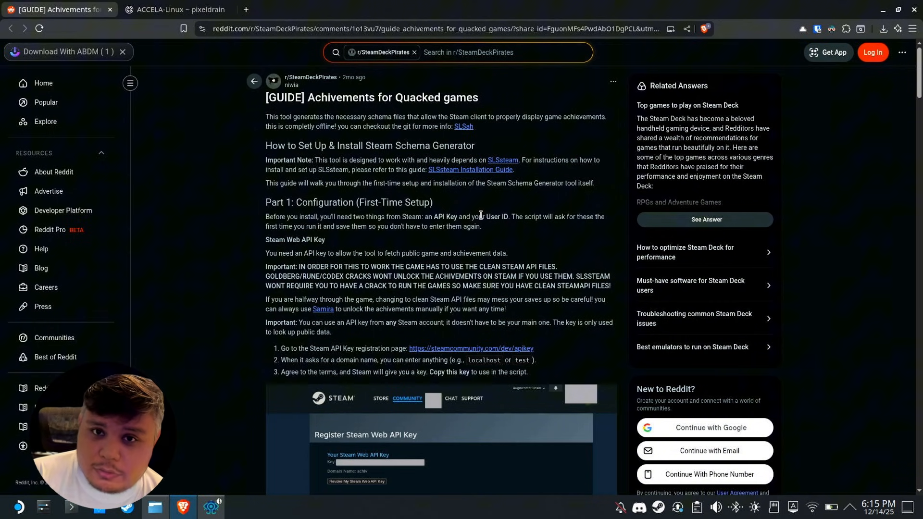
Step: Scroll through the guide's Steam API key and User ID steps, then open a new Brave tab
scroll(down, 3)
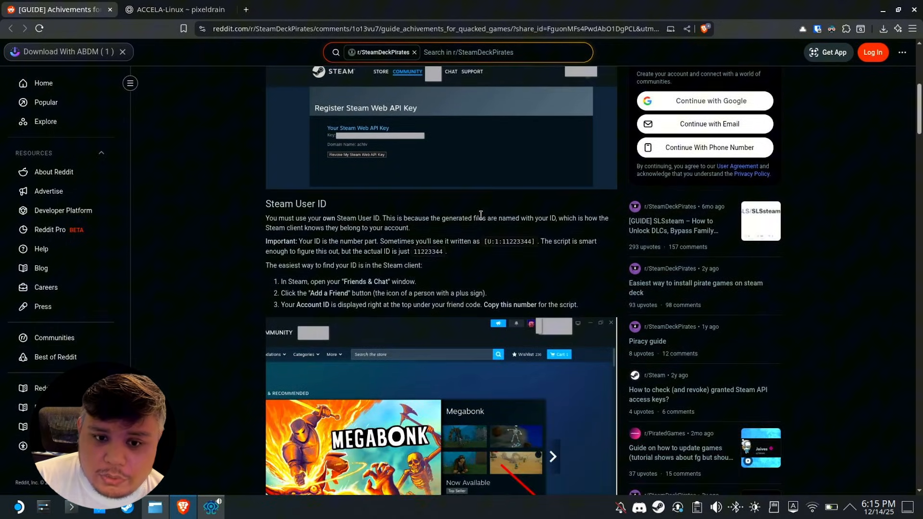
scroll(down, 3)
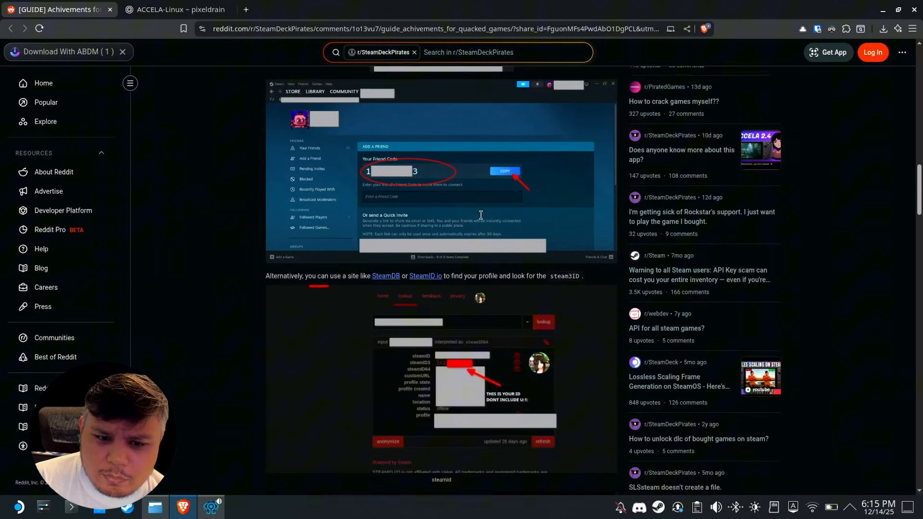
scroll(down, 3)
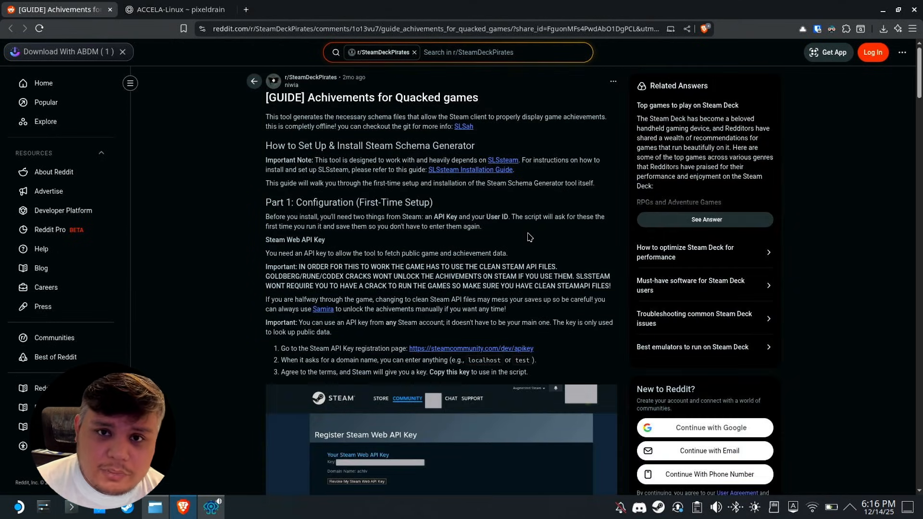
mouse_move(529, 239)
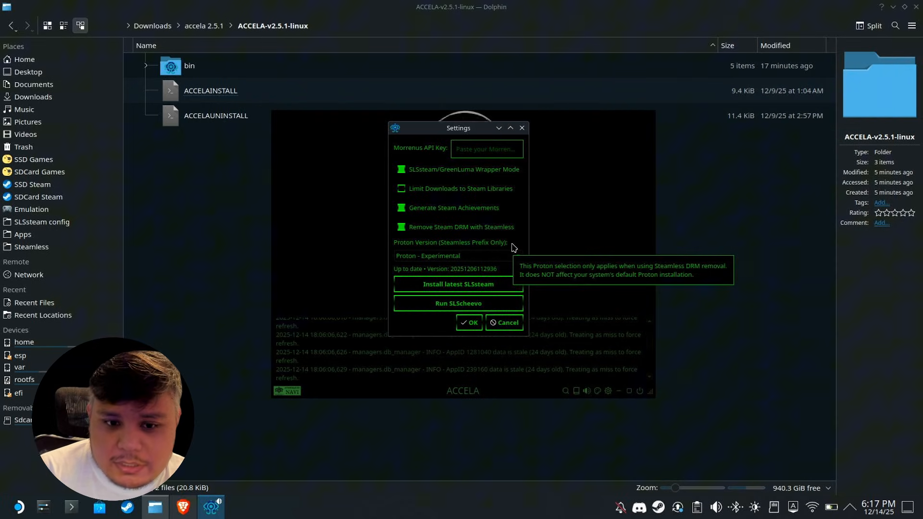
click(485, 149)
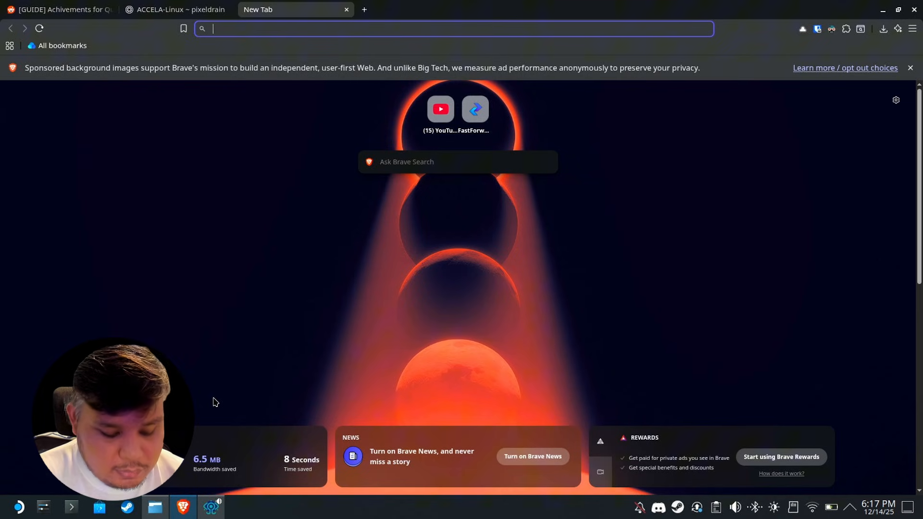
Step: Go to manifest.morrenus.xyz and sign in by authorizing a Discord account
text(manifest.morrenus.xyz)
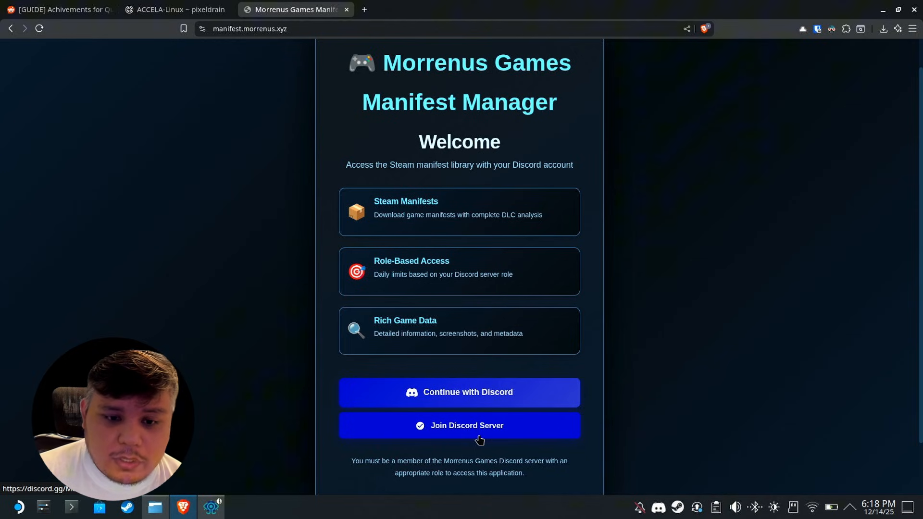
mouse_move(493, 416)
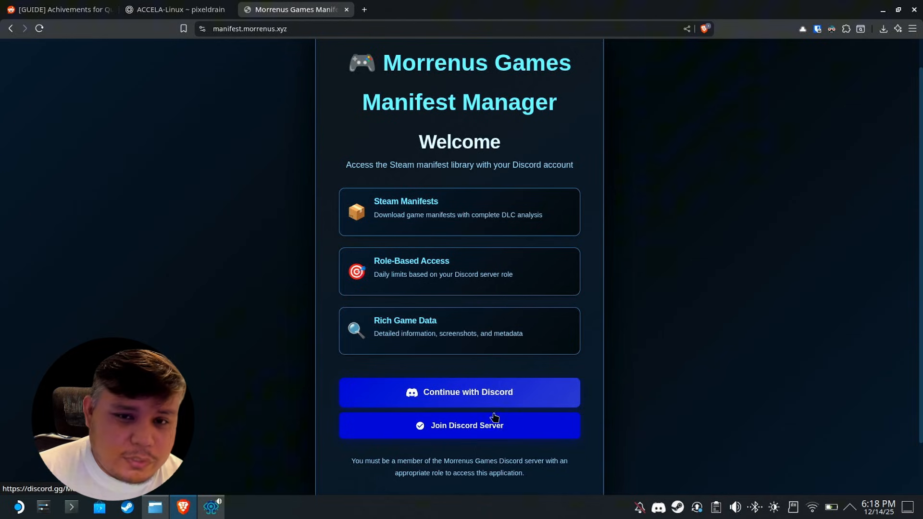
mouse_move(491, 437)
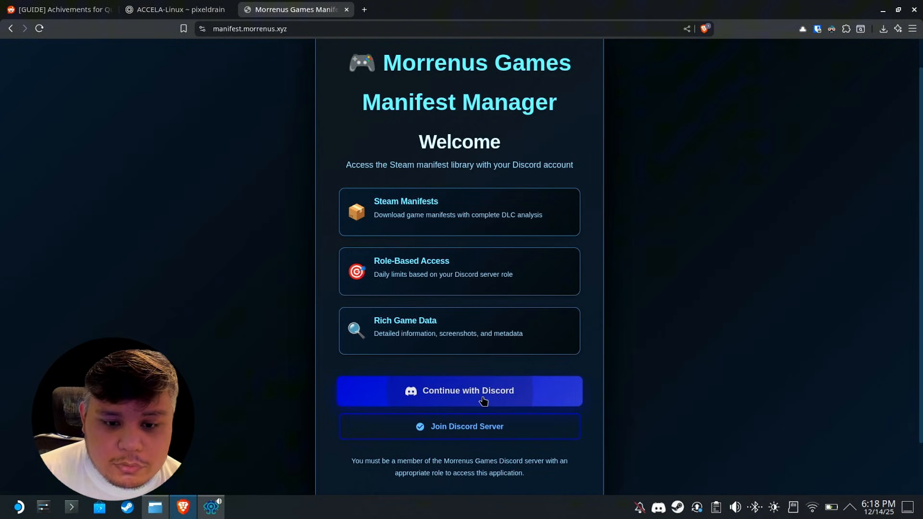
click(459, 390)
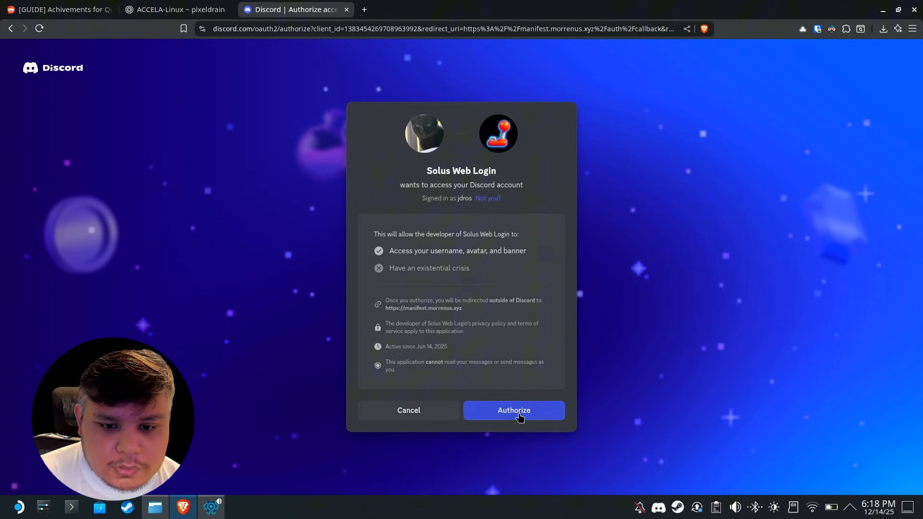
click(514, 410)
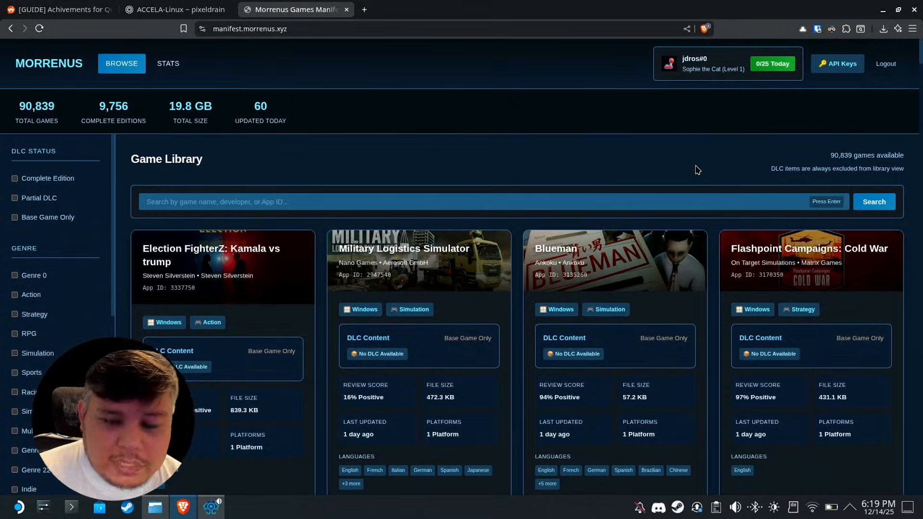
click(836, 64)
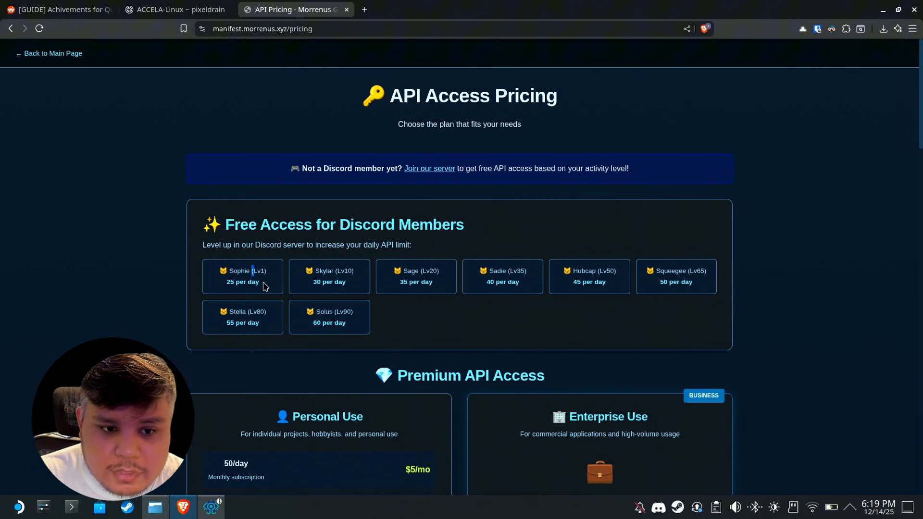
Step: Review the free Level 1 and Level 10 API tiers, then scroll to premium plans
double_click(242, 281)
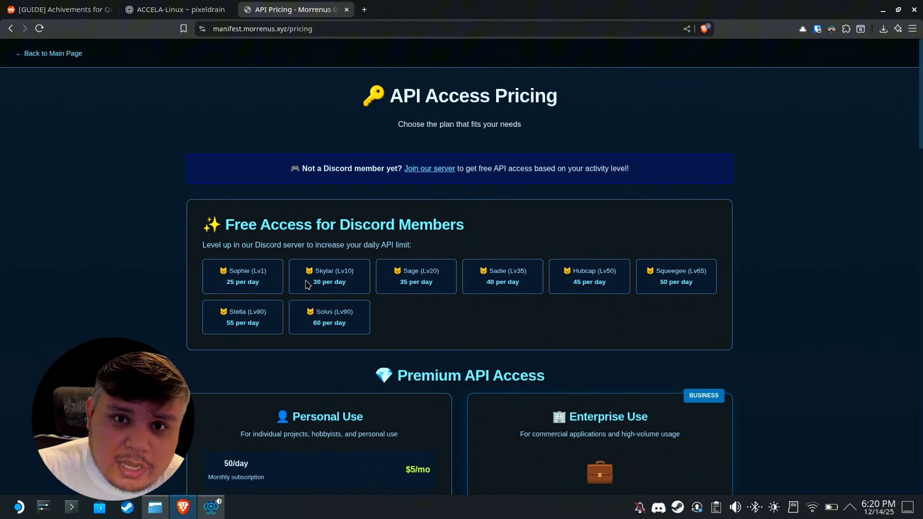
double_click(344, 270)
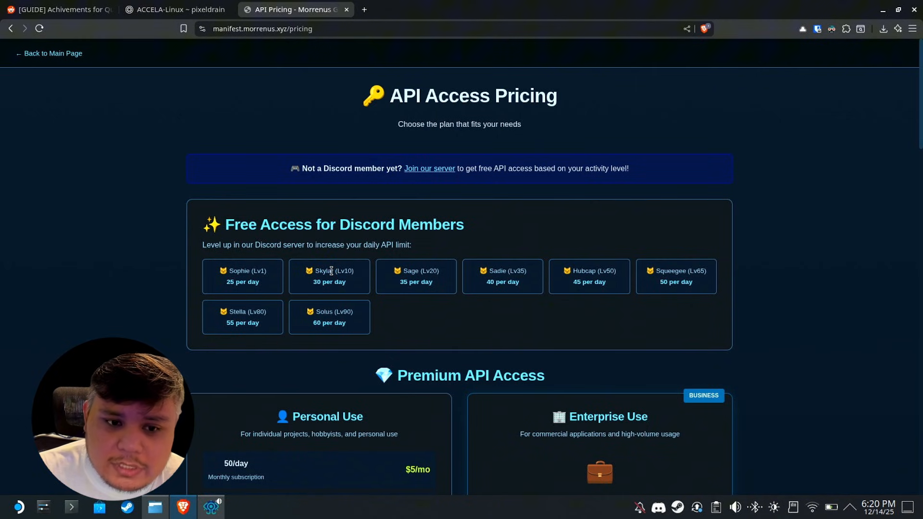
double_click(430, 271)
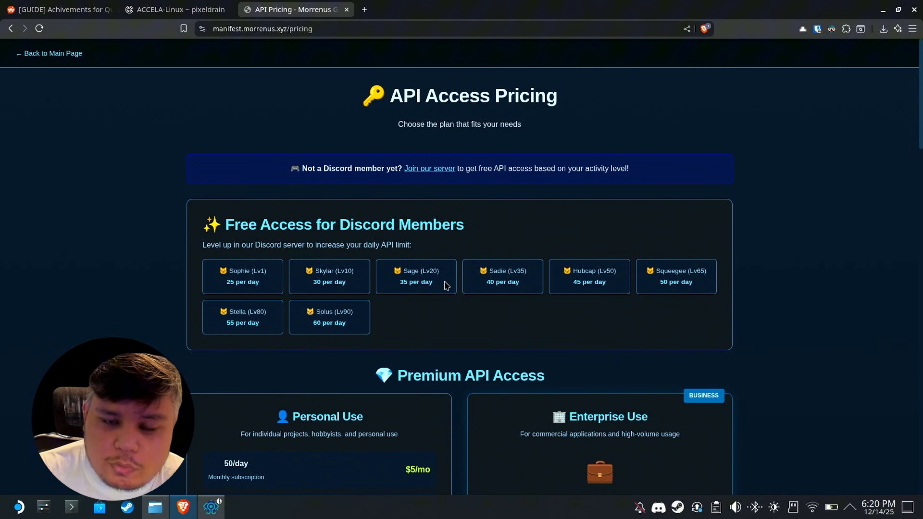
scroll(down, 3)
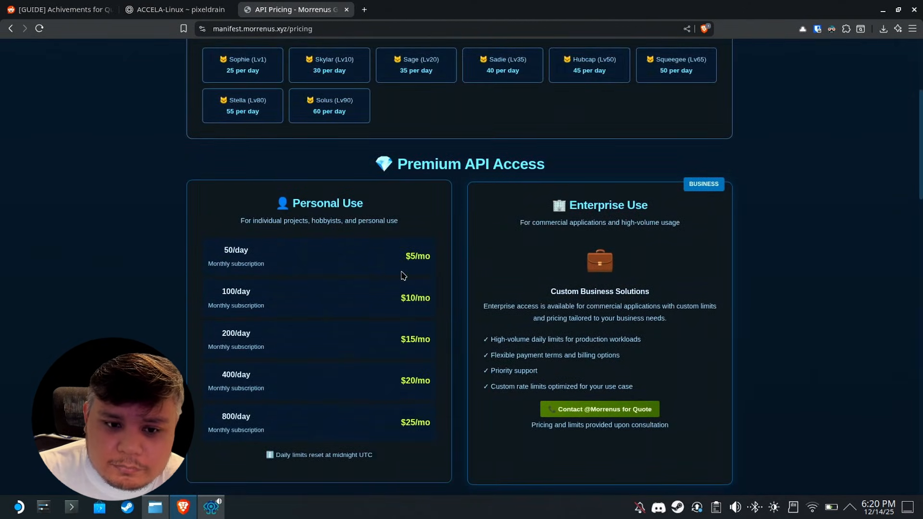
mouse_move(417, 323)
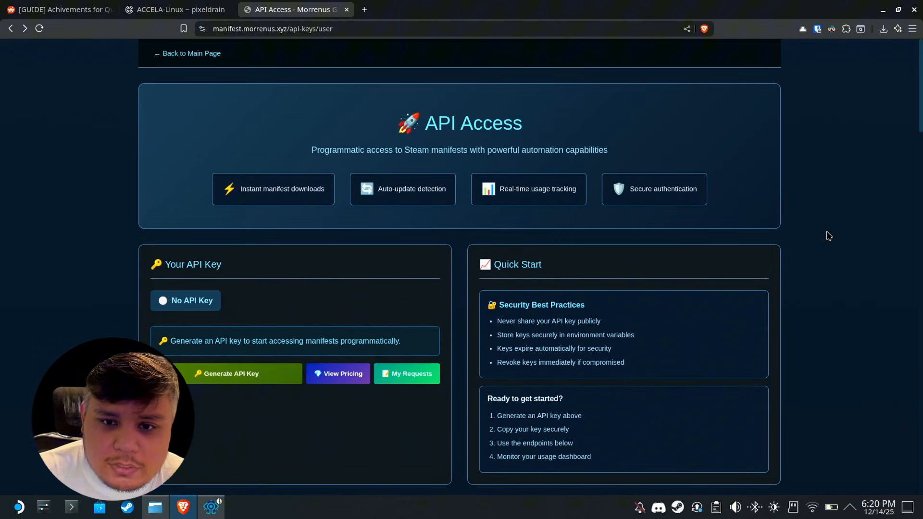
mouse_move(798, 230)
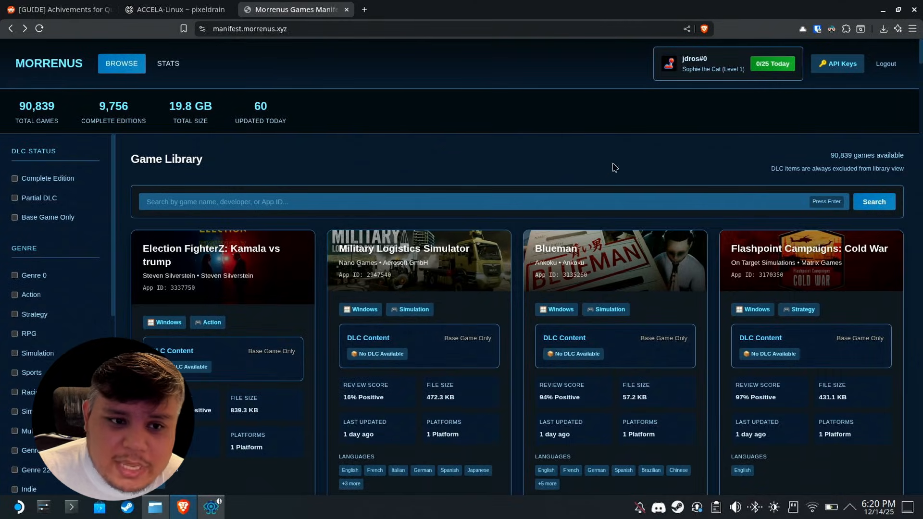
Step: On the API keys page, generate a new Morrenus API key
click(836, 64)
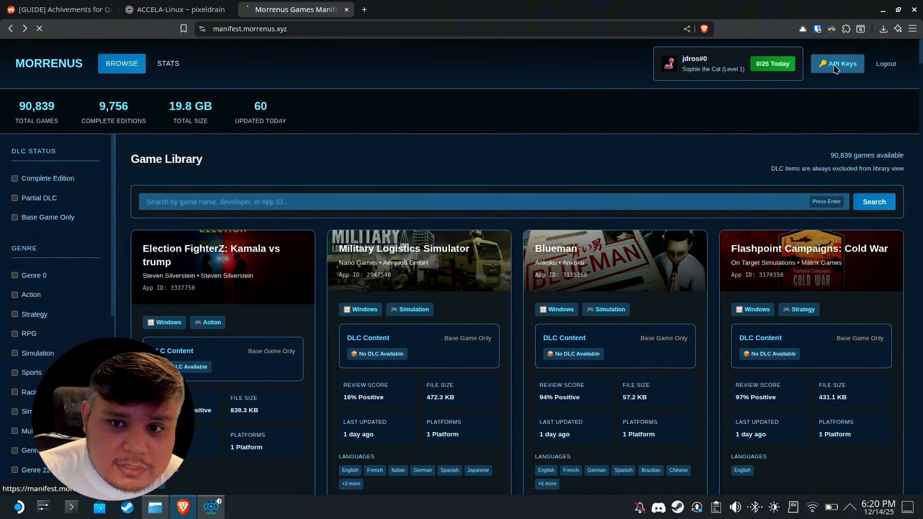
click(837, 63)
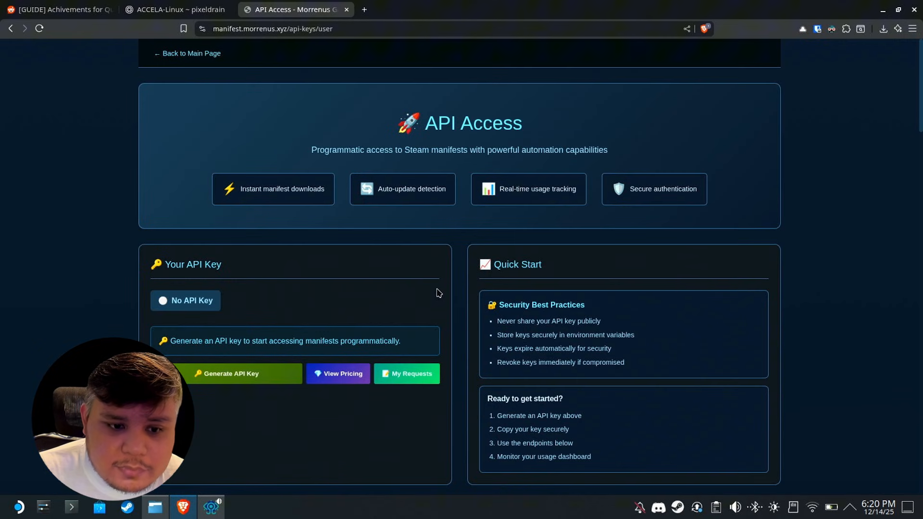
click(230, 373)
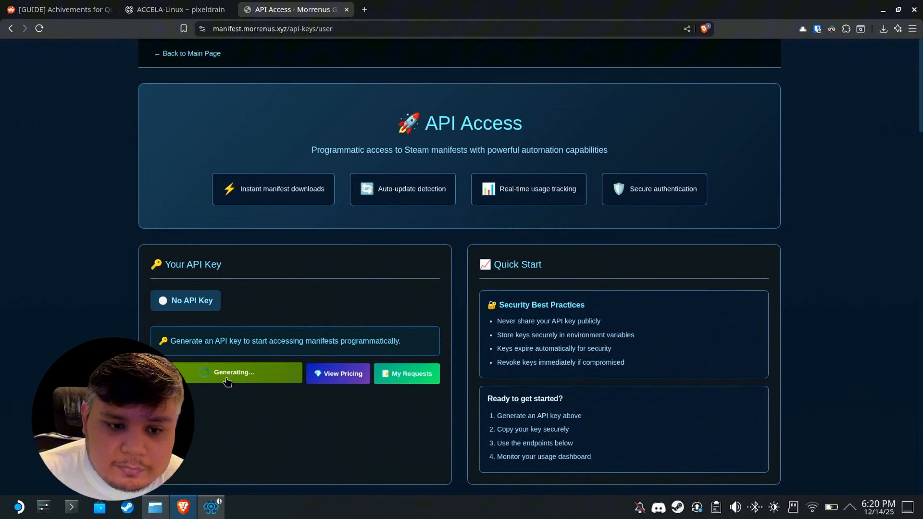
click(234, 372)
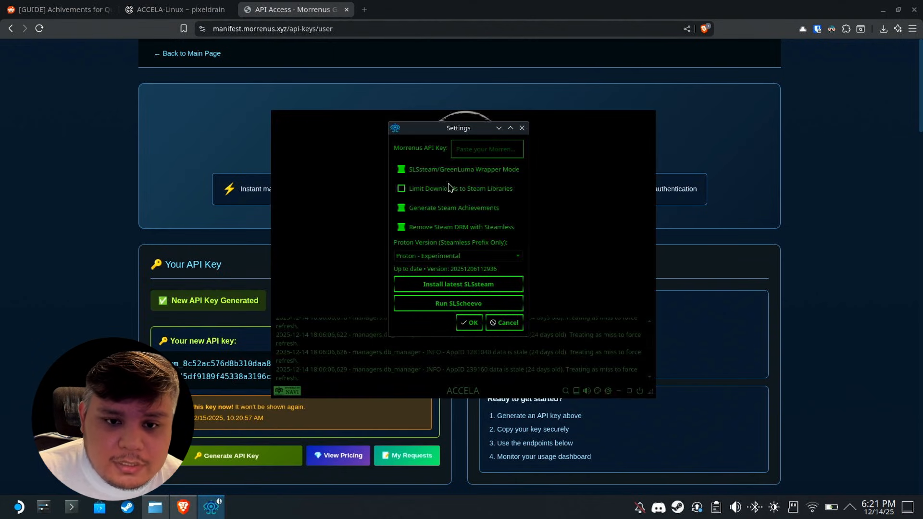
Step: Paste the new key into ACCELA's Morrenus API Key field
right_click(485, 149)
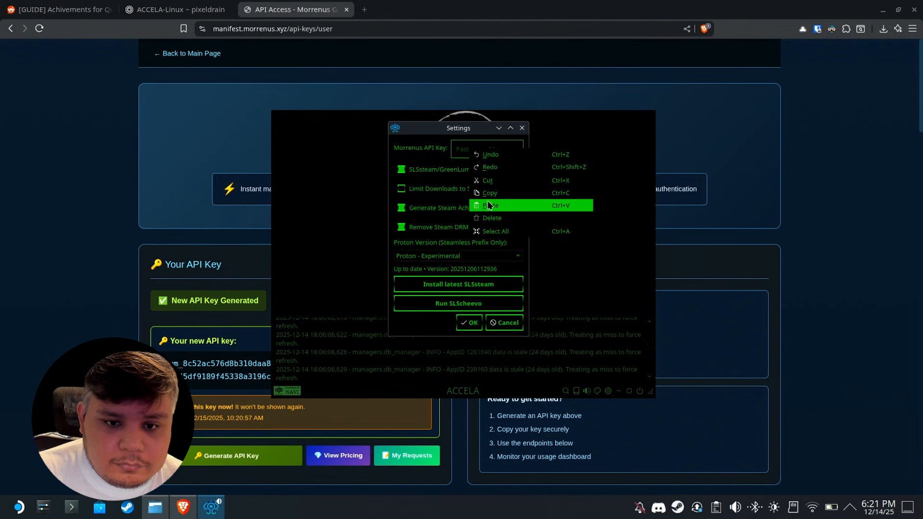
click(489, 204)
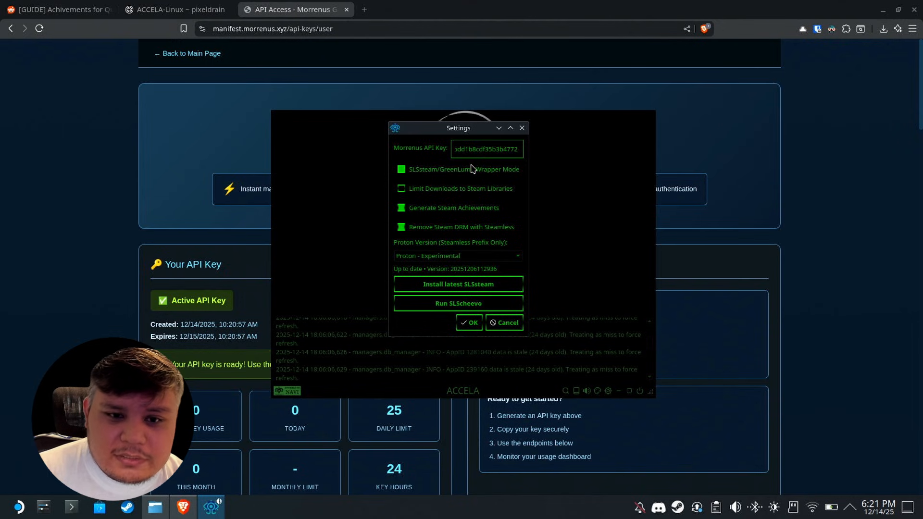
mouse_move(471, 168)
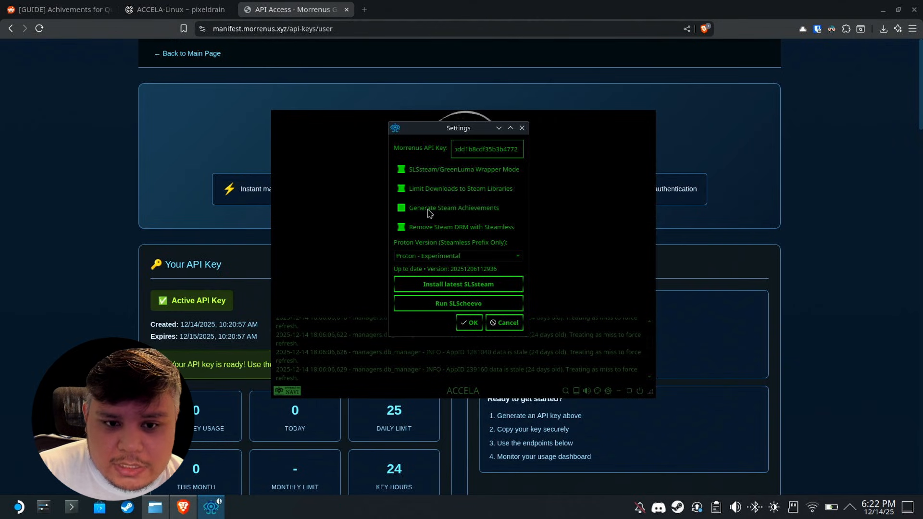
mouse_move(432, 212)
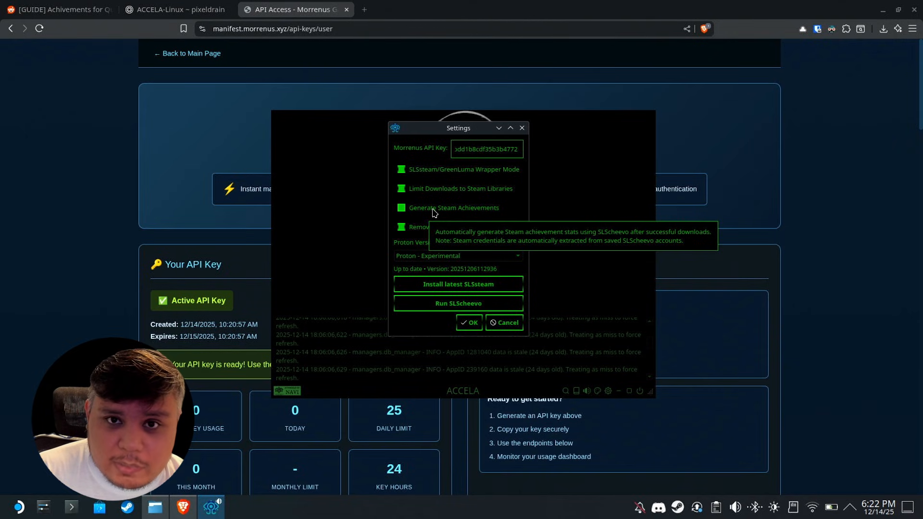
mouse_move(421, 229)
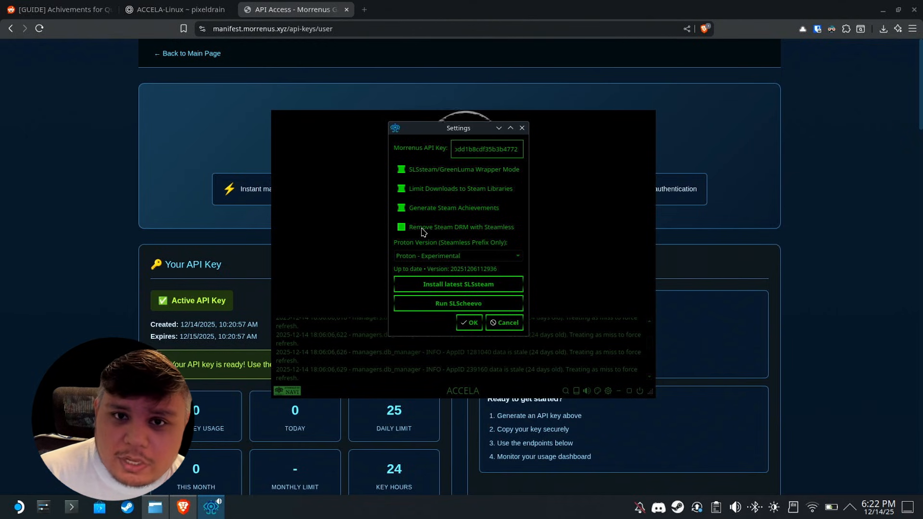
mouse_move(414, 235)
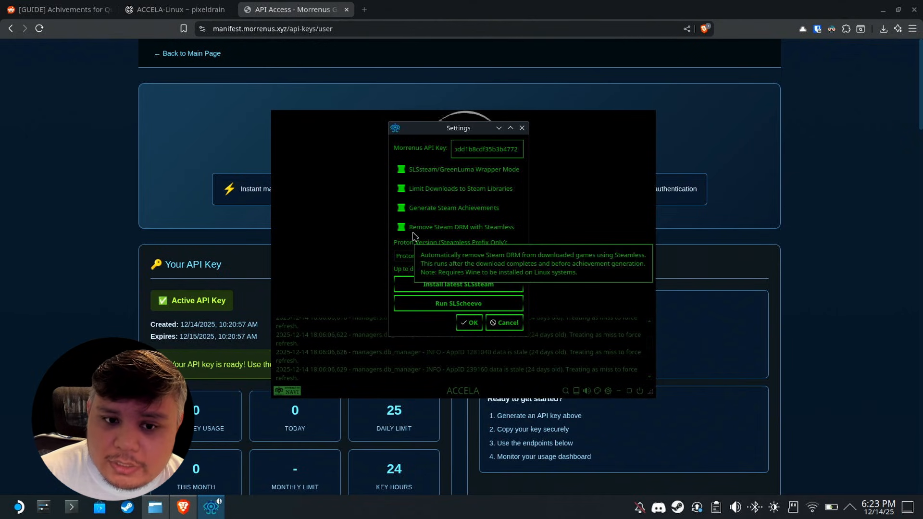
Step: Set the Steamless Proton version to Proton - Experimental
click(458, 256)
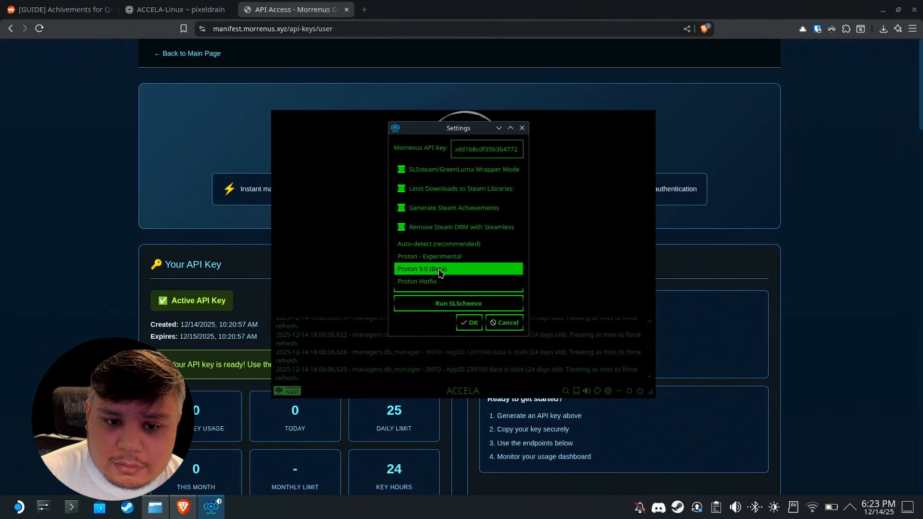
mouse_move(443, 274)
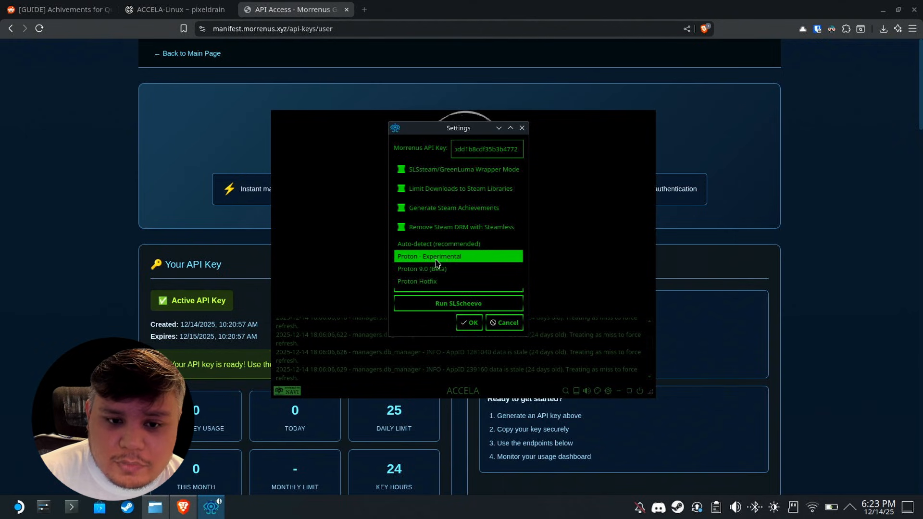
click(436, 268)
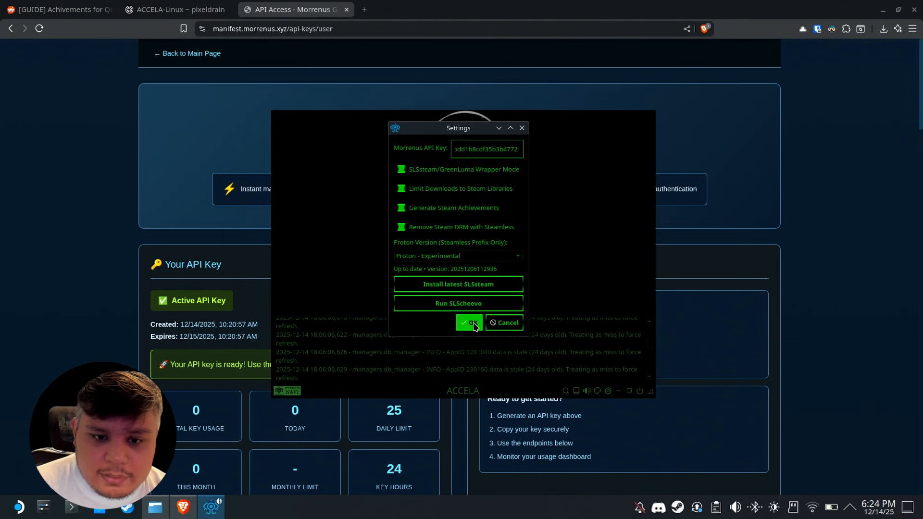
Step: Save settings, search manifests for 'terraria' and open Terraria (AppID 105600)
click(469, 323)
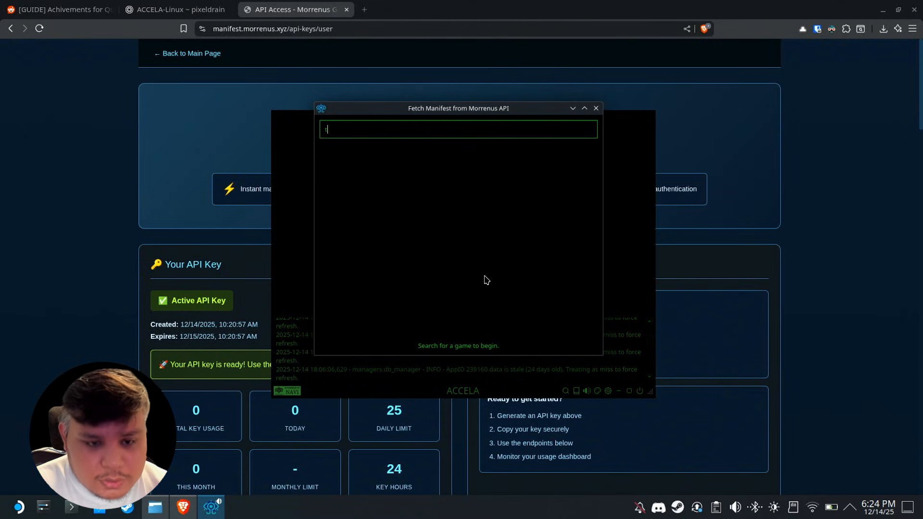
text(terraria)
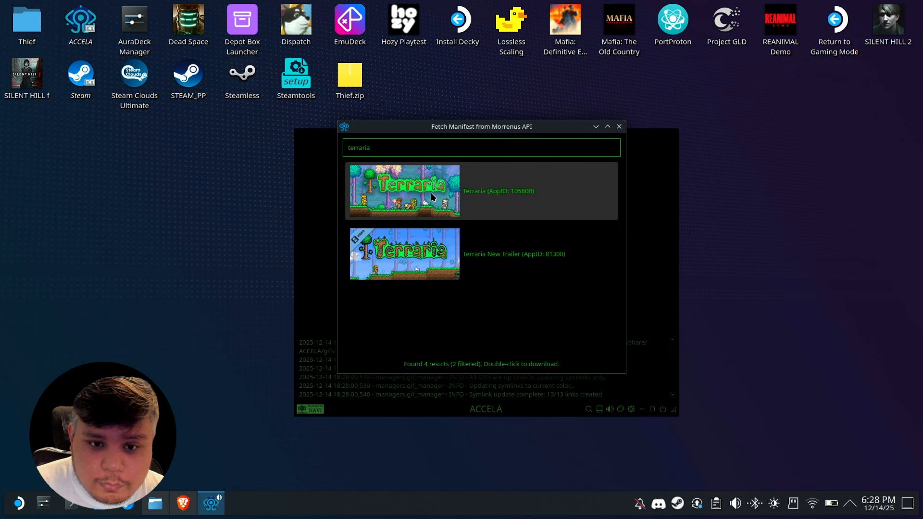
double_click(403, 191)
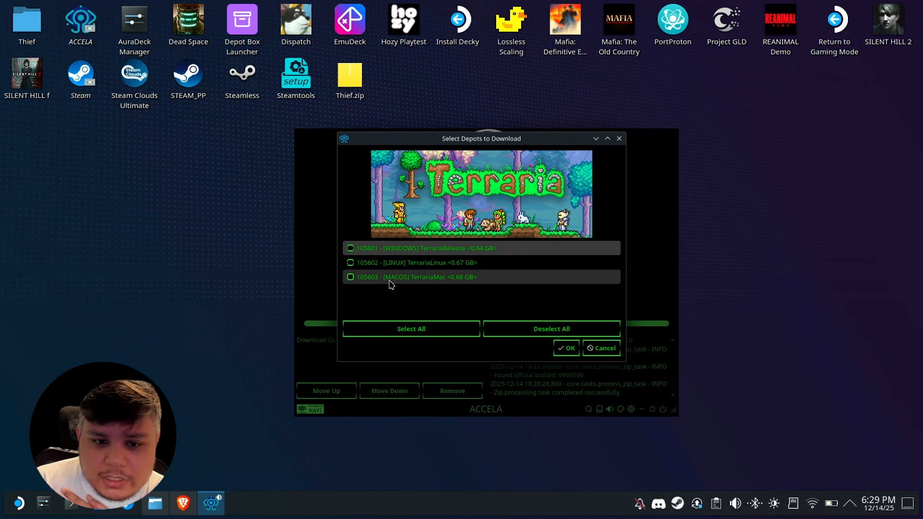
Step: Tick the 105601 [WINDOWS] TerrariaRelease depot (0.64 GB)
click(350, 248)
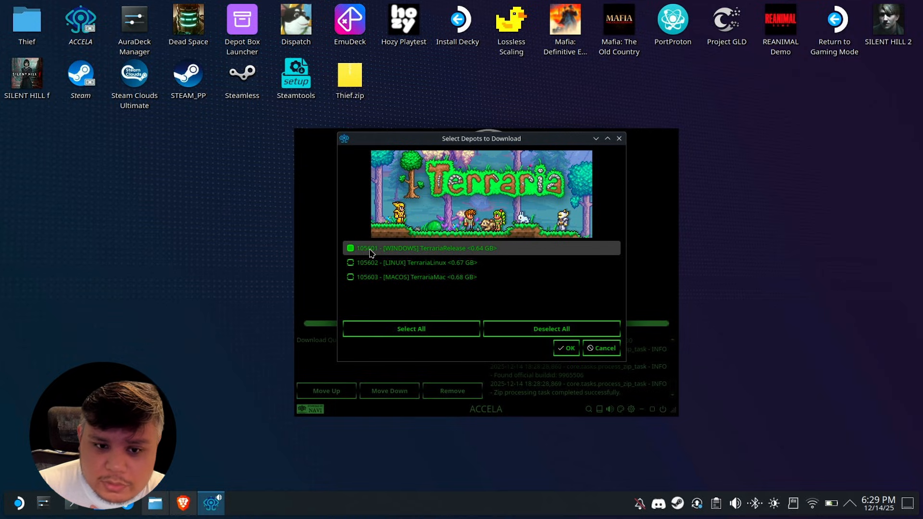
Step: Install the Windows depot into the /run/media/deck/Sdcard library and agree to restart Steam
click(565, 348)
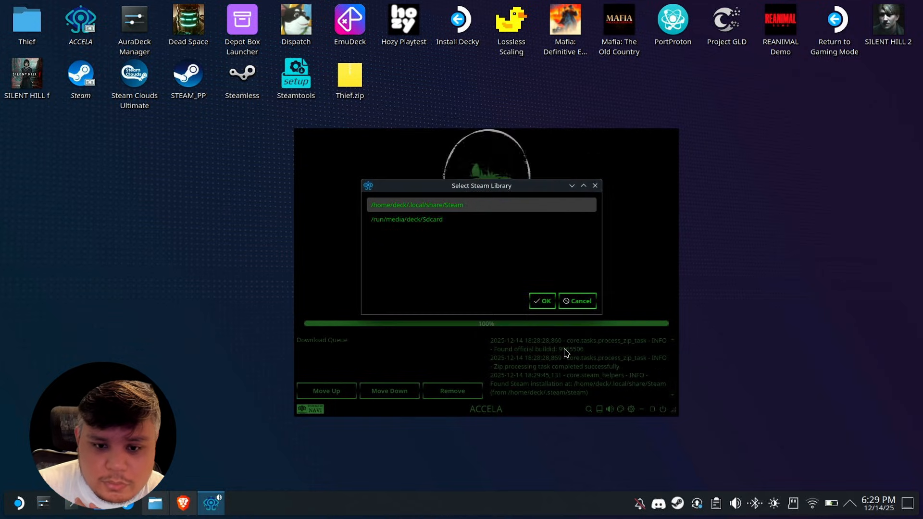
click(406, 219)
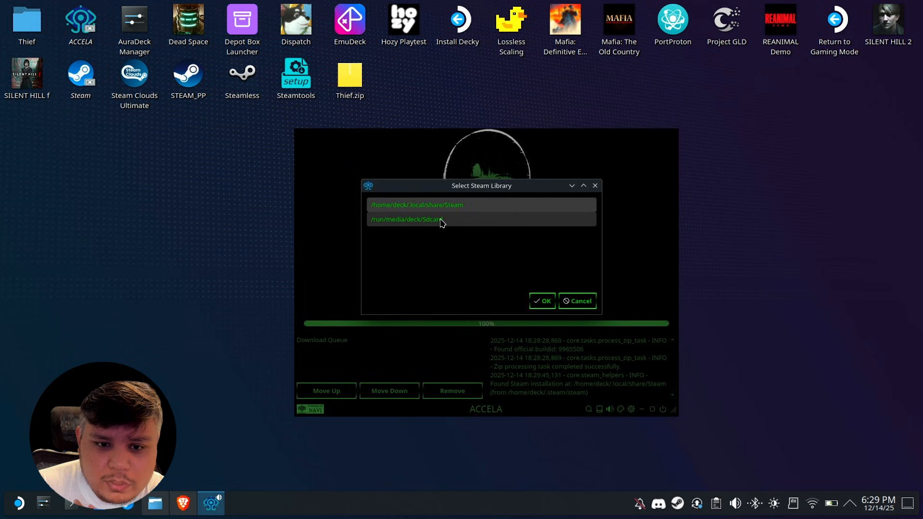
click(416, 204)
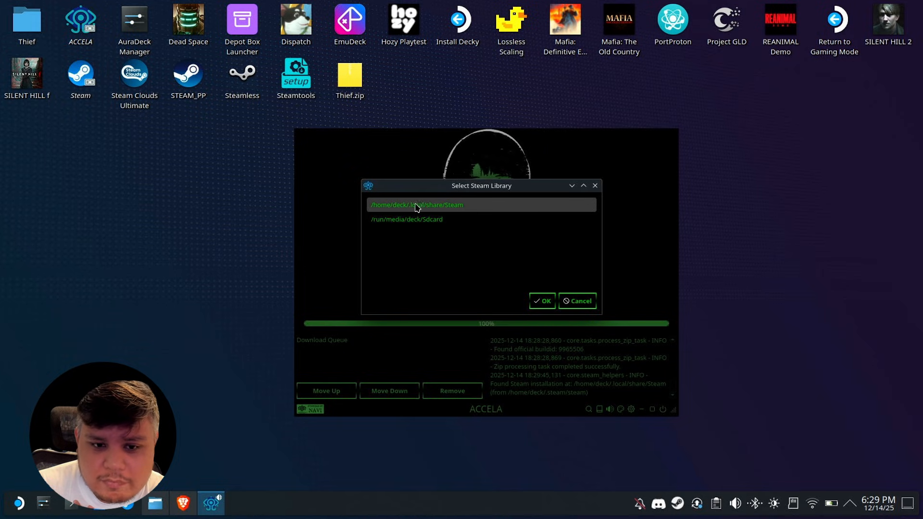
click(406, 219)
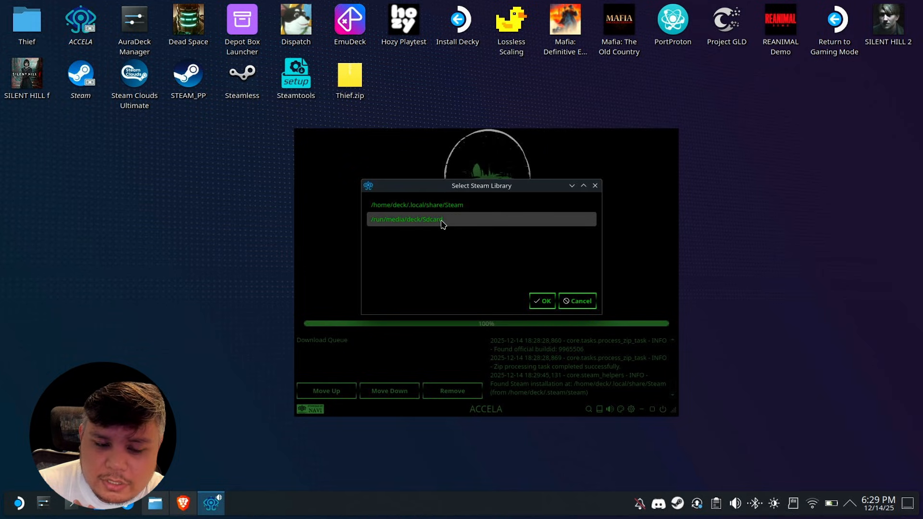
mouse_move(430, 227)
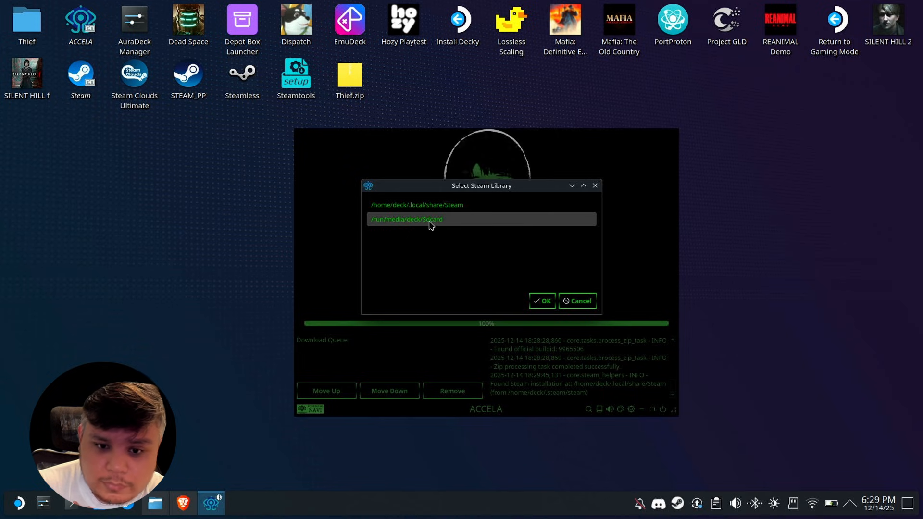
click(540, 301)
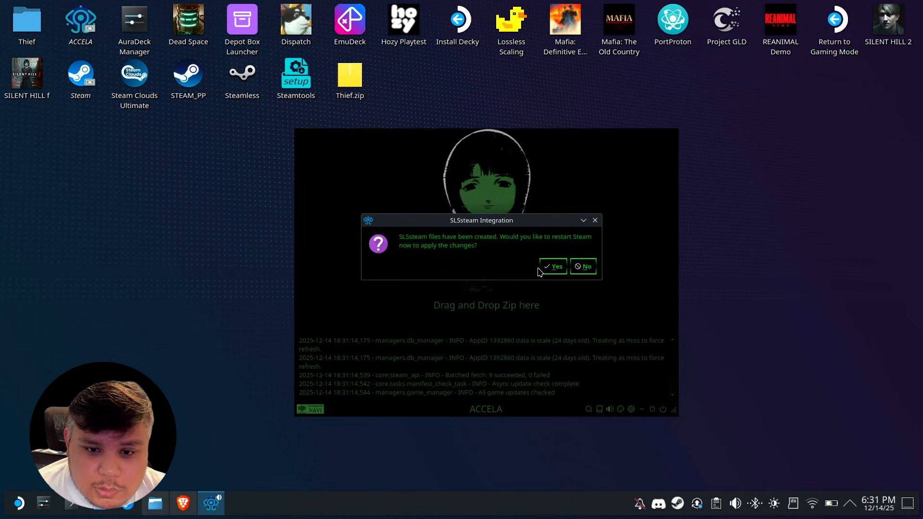
click(551, 266)
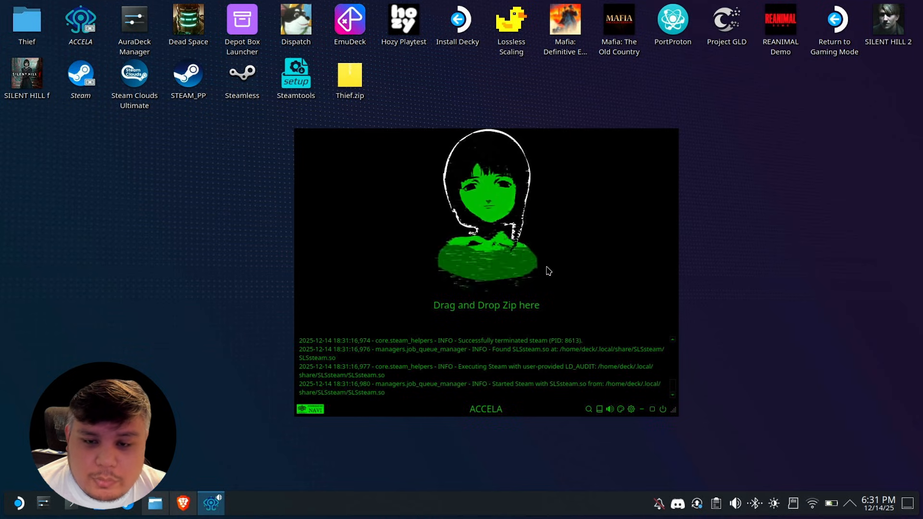
mouse_move(661, 409)
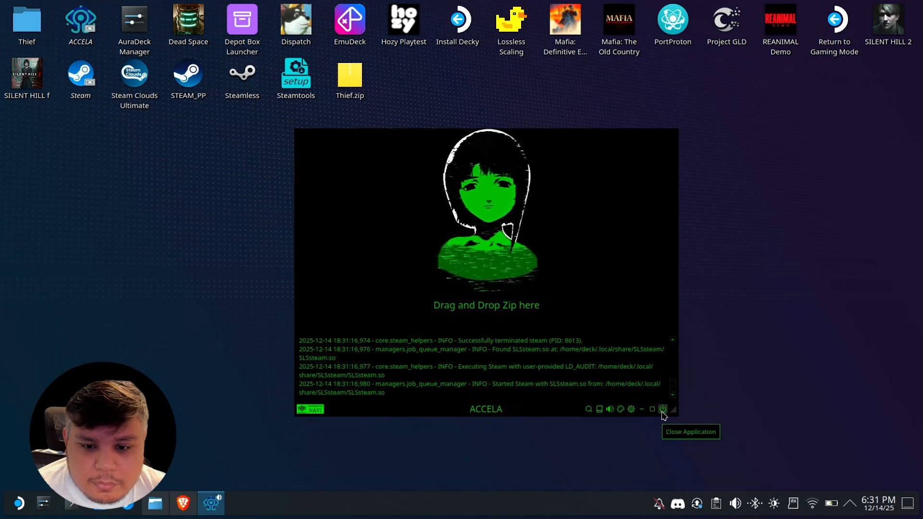
Step: Search the library for 'terrari', launch Terraria, and dismiss the missing-executable error
click(662, 408)
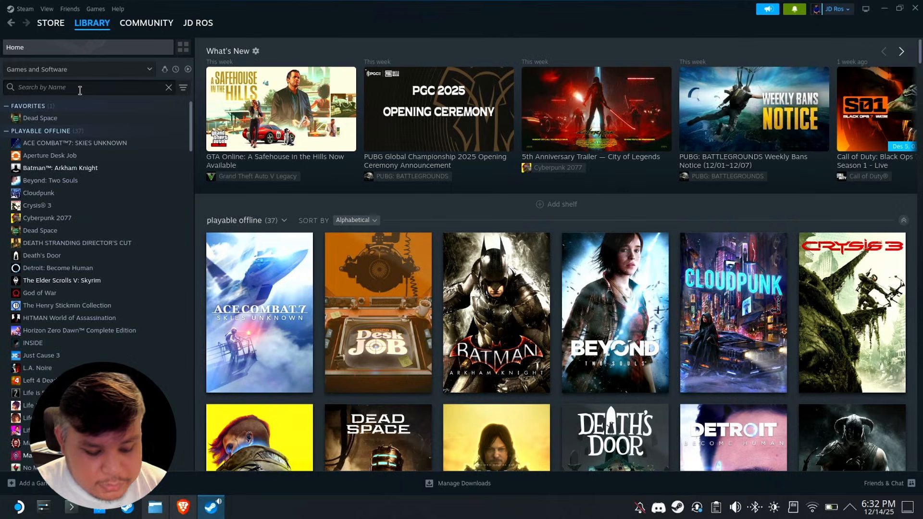
text(terrari)
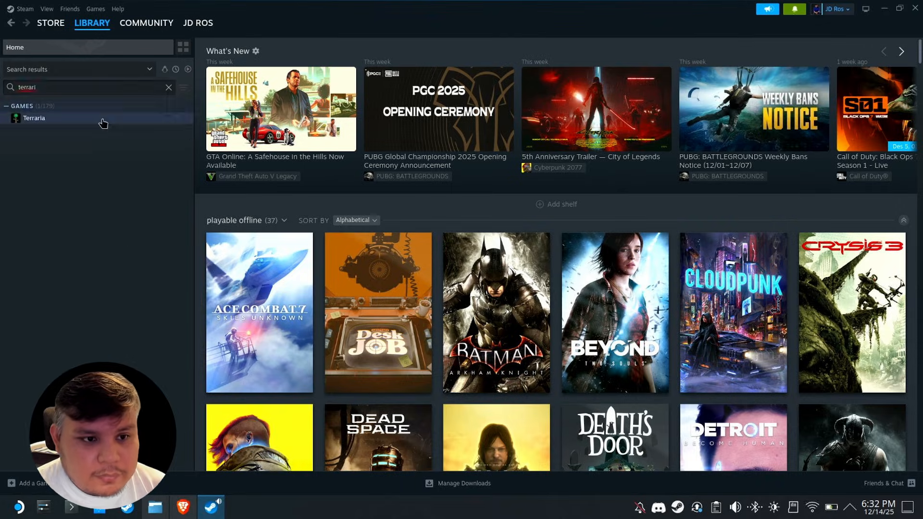
click(34, 118)
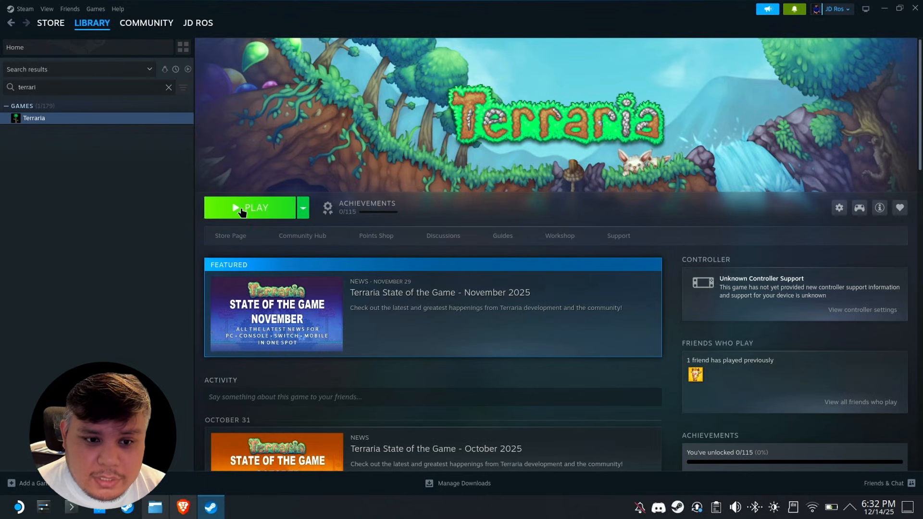
click(251, 208)
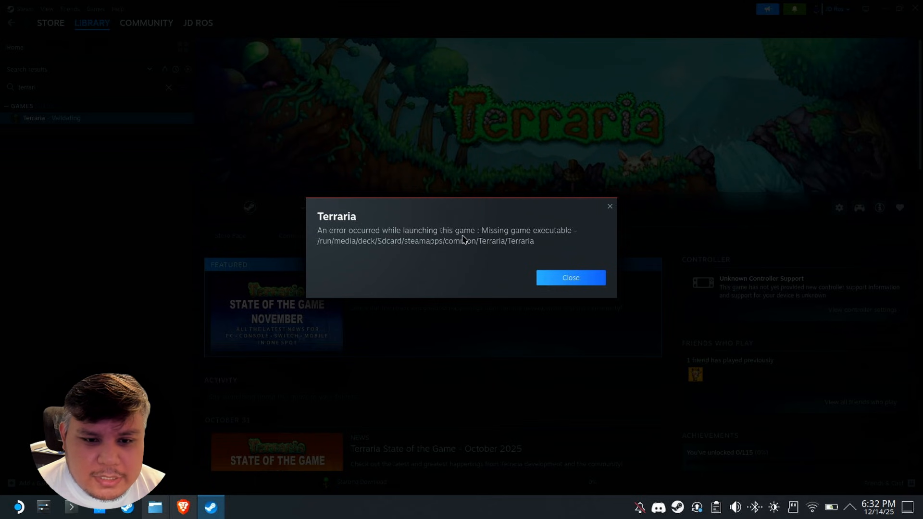
click(568, 277)
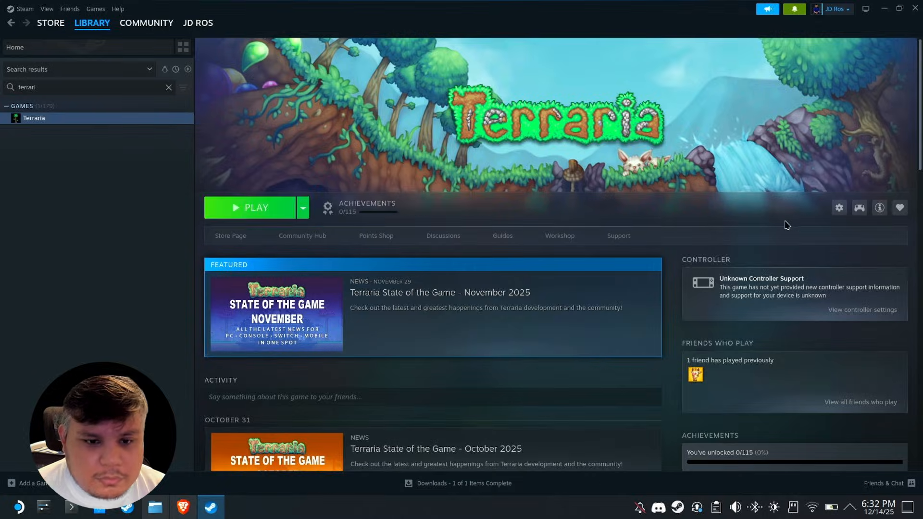
Step: Check that Terraria's Installed Files properties show 656.06 MB on the SD card
click(838, 207)
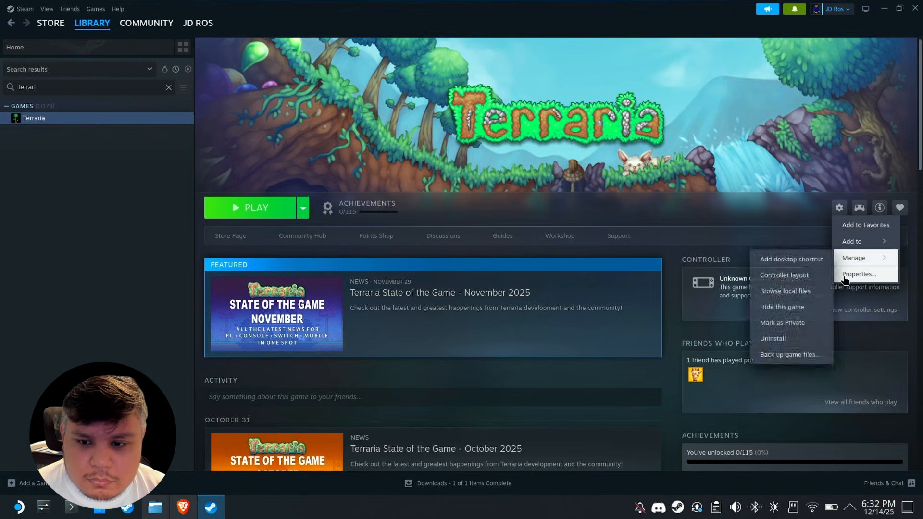
click(858, 274)
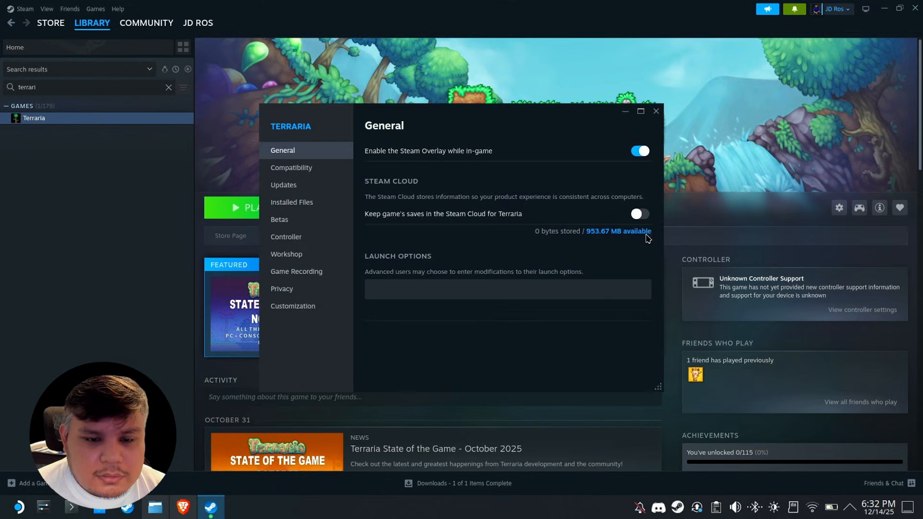
click(291, 202)
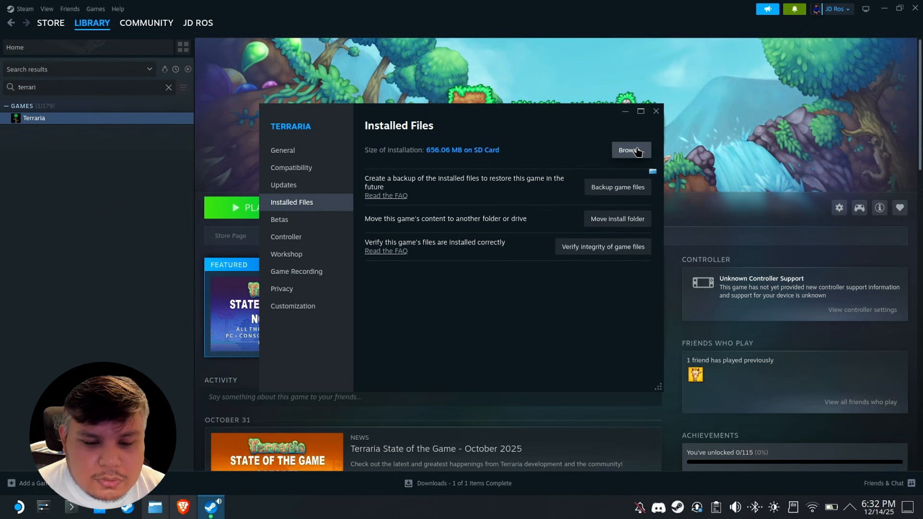
click(630, 149)
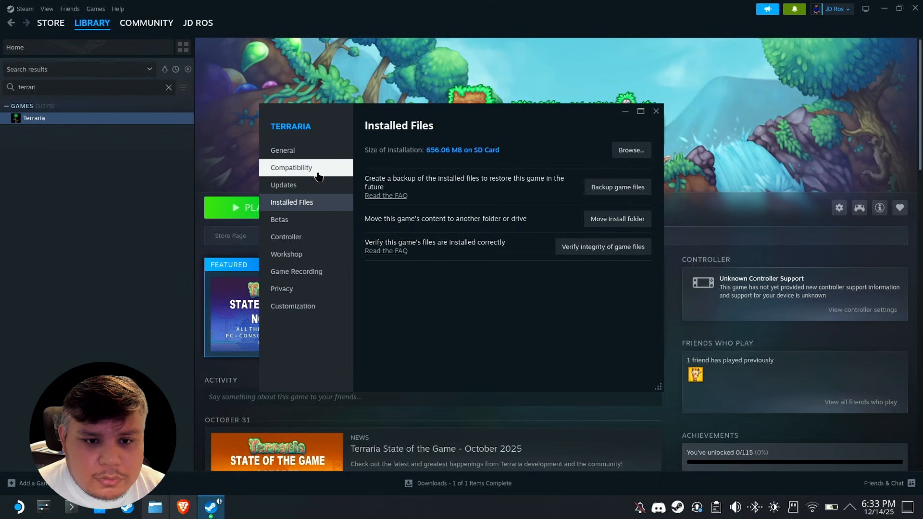
click(290, 168)
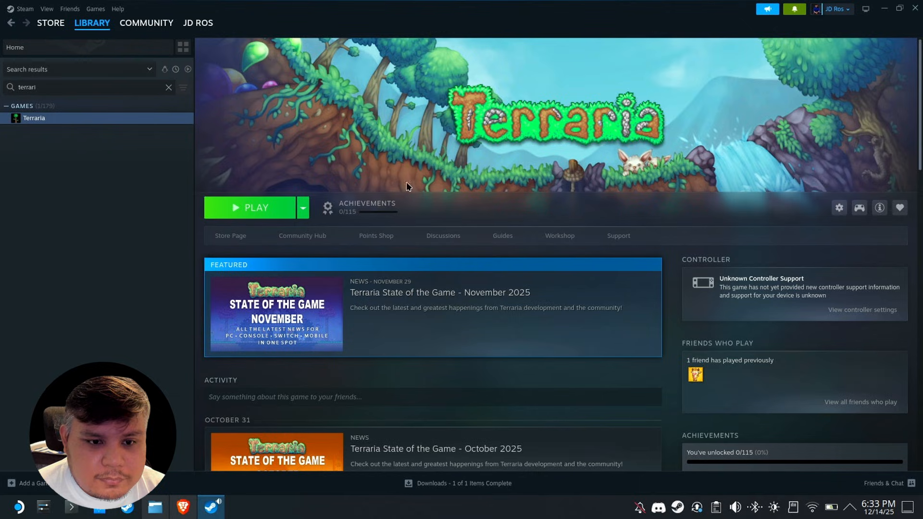
Step: Run Terraria from its library page, then stop it and confirm the exit
click(255, 207)
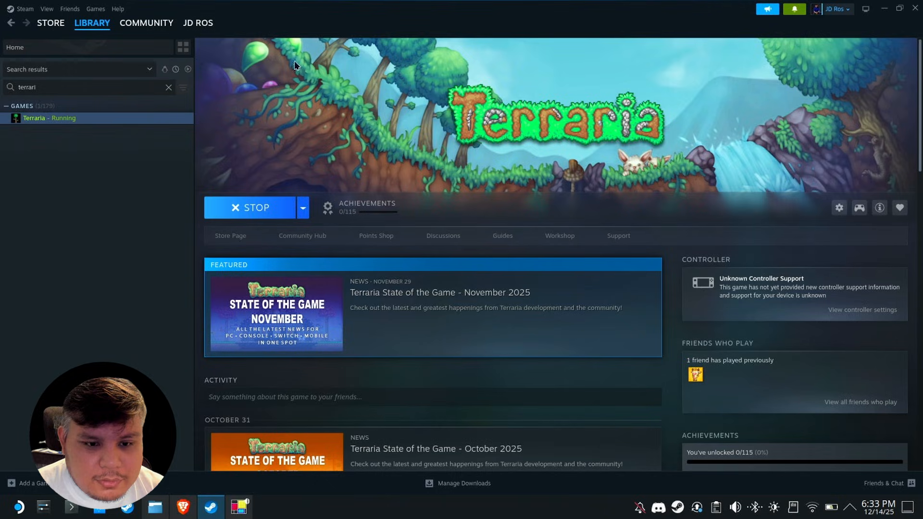
click(250, 207)
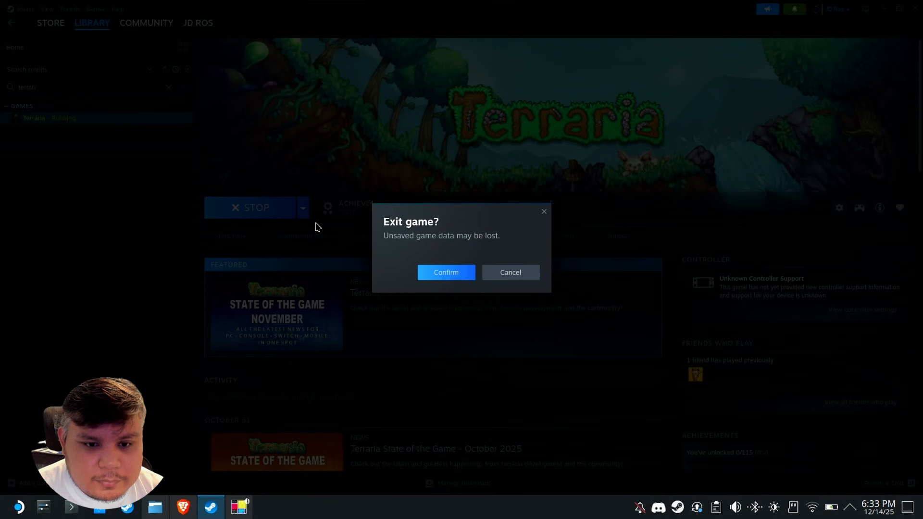
click(445, 272)
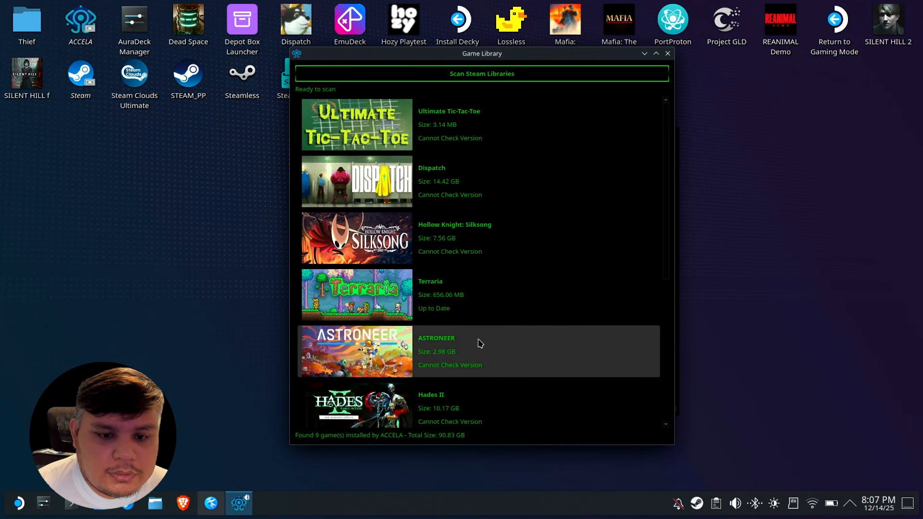
mouse_move(396, 294)
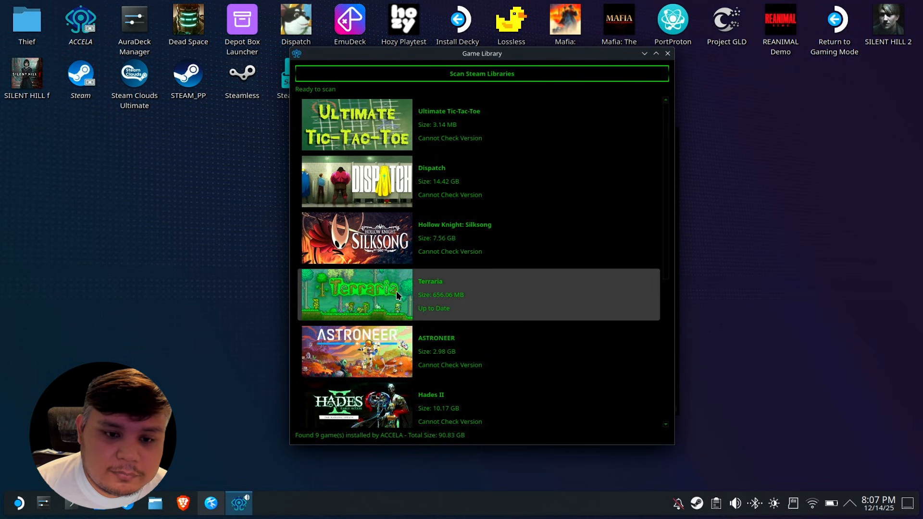
Step: Validate Terraria's files from ACCELA's Game Library, accepting the Fetch & Reinstall prompt
click(356, 294)
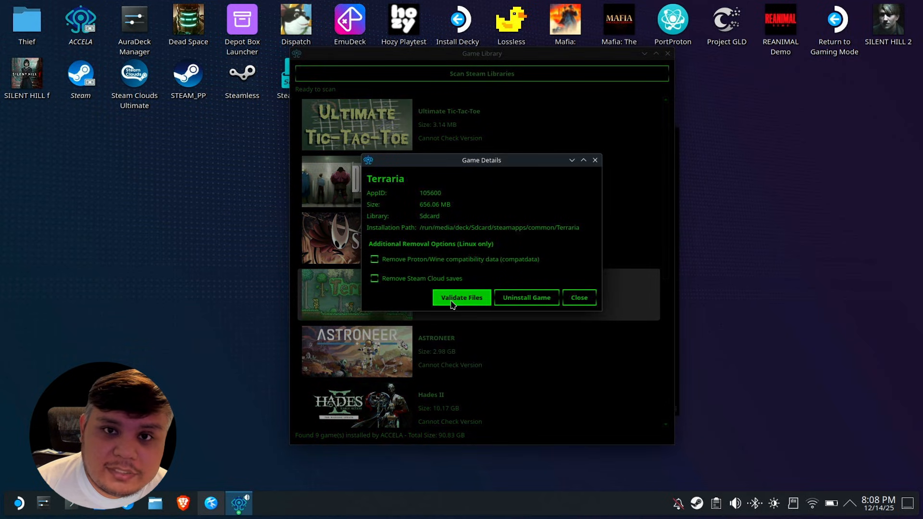
click(462, 297)
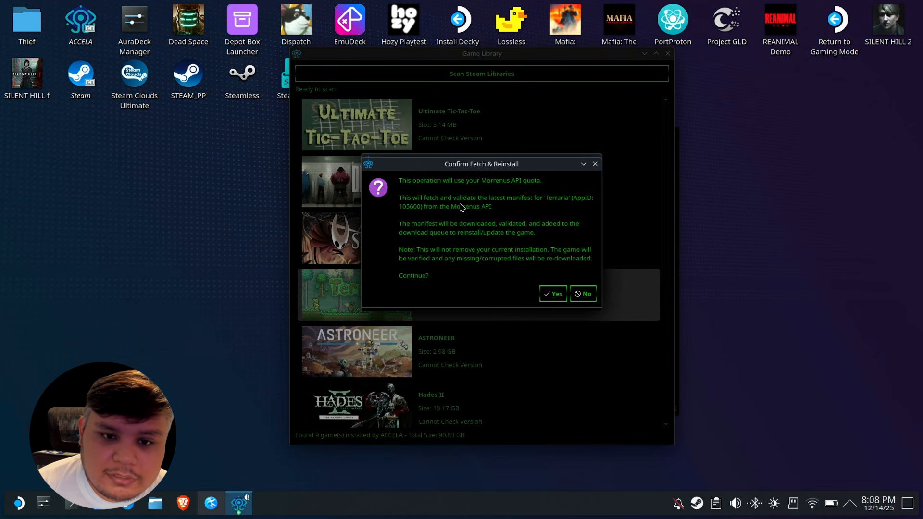
mouse_move(542, 208)
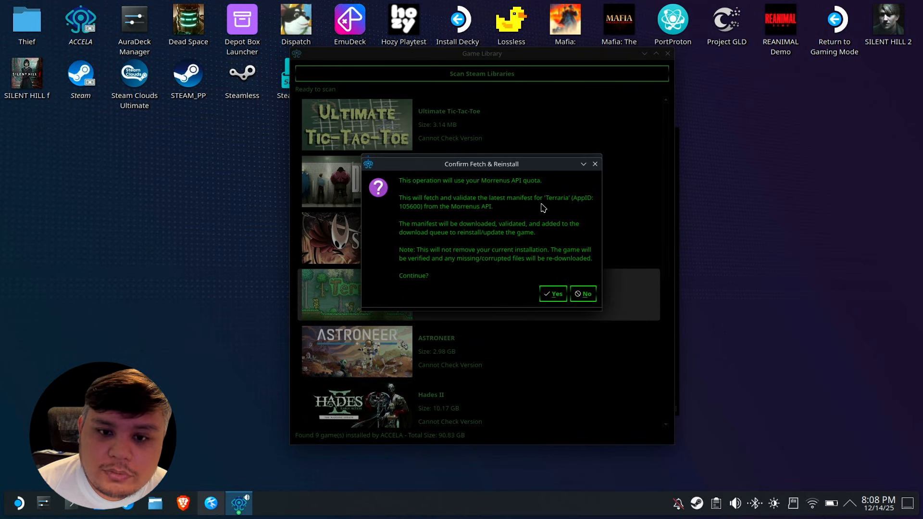
mouse_move(475, 254)
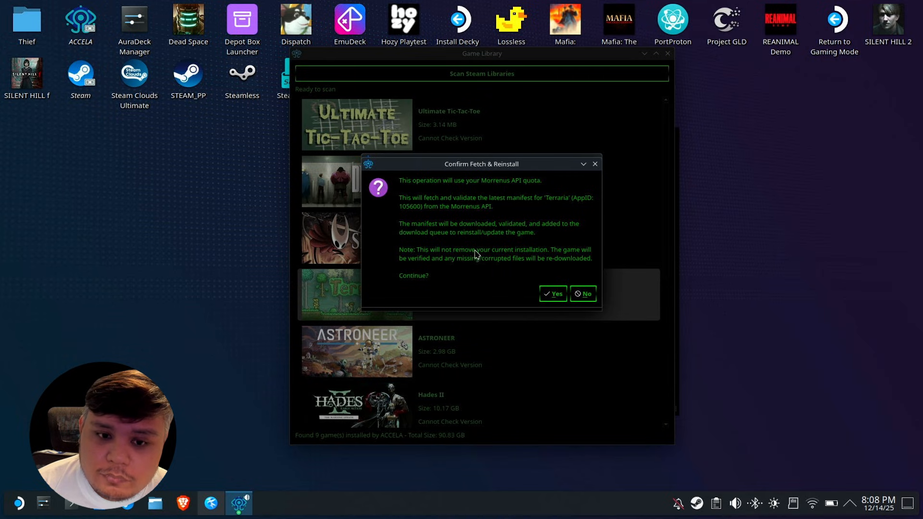
mouse_move(568, 257)
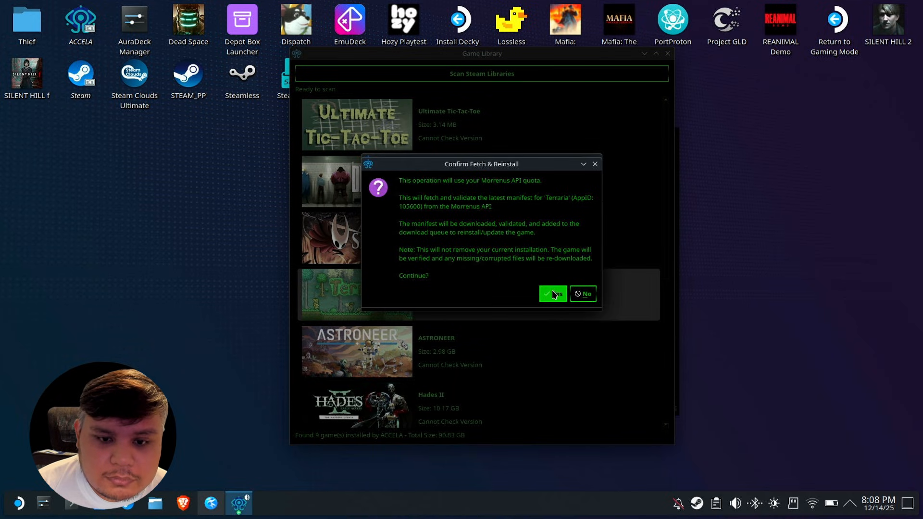
click(549, 294)
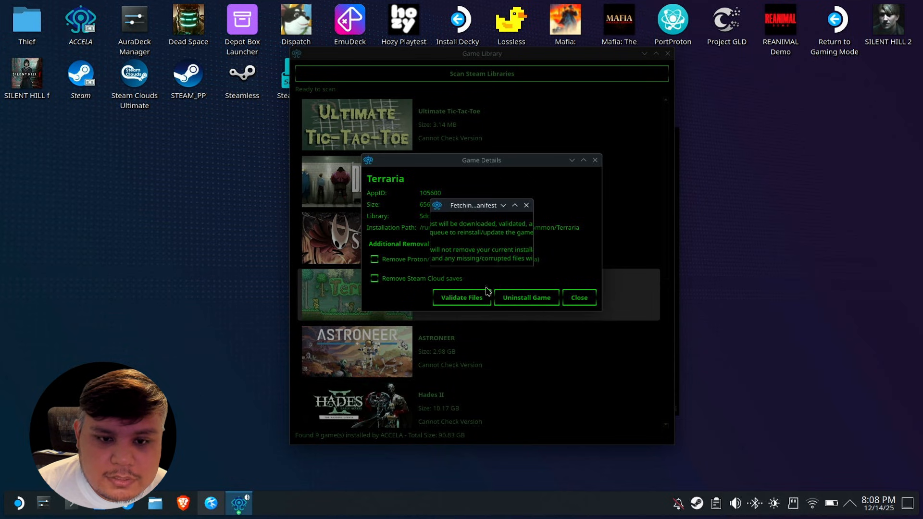
click(462, 299)
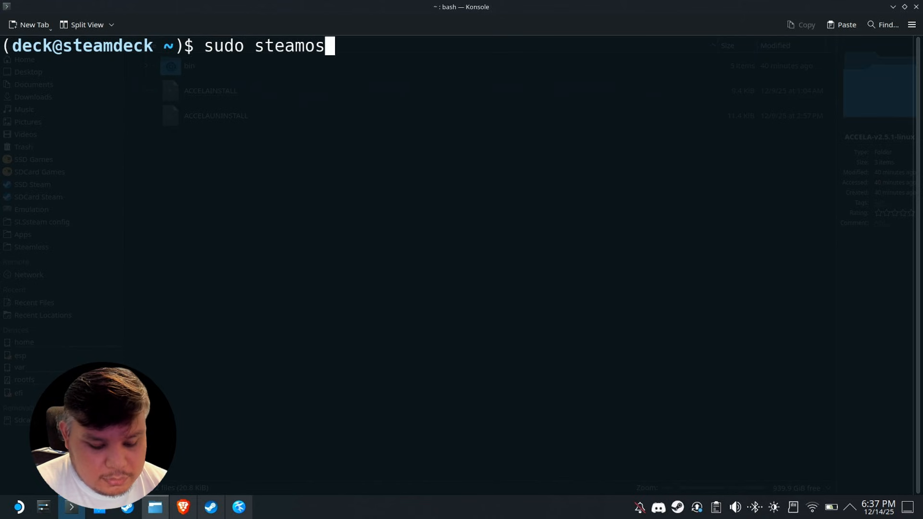
Step: Enter the command 'sudo steamos-readonly disable' in Konsole
text(-readonly)
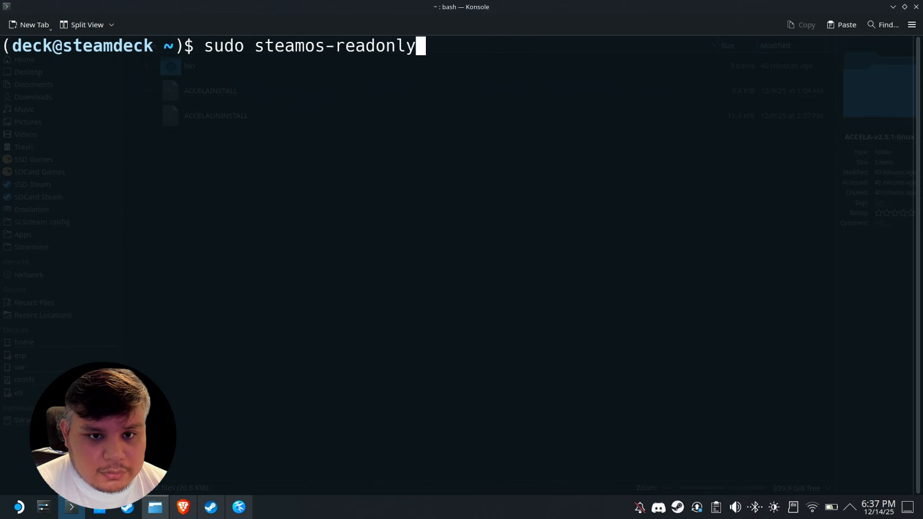
text(disable)
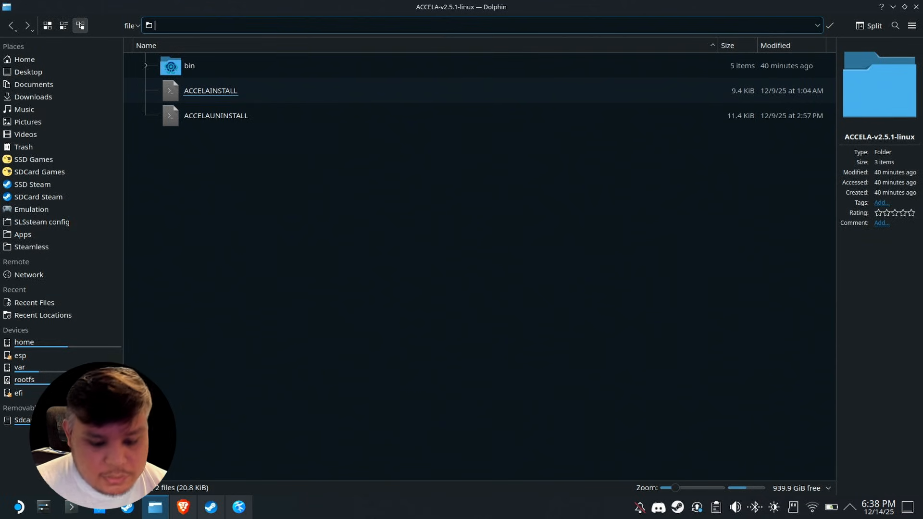
Step: Locate the steam-jupiter script in /usr/bin via Dolphin search and open it with Kate
text(/usr/)
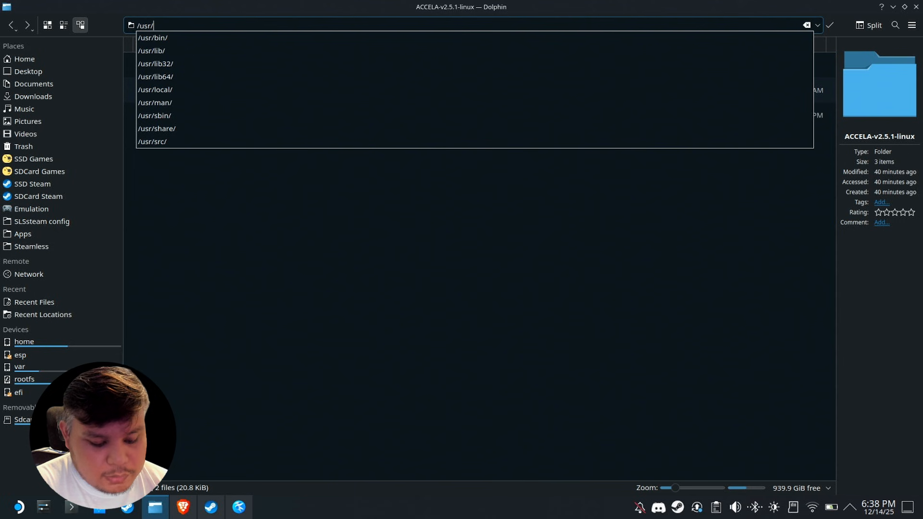
click(152, 38)
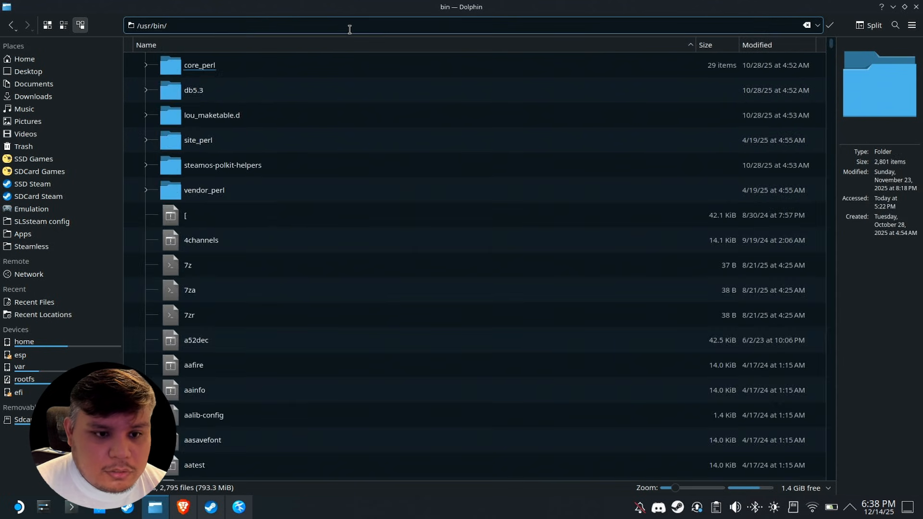
click(893, 25)
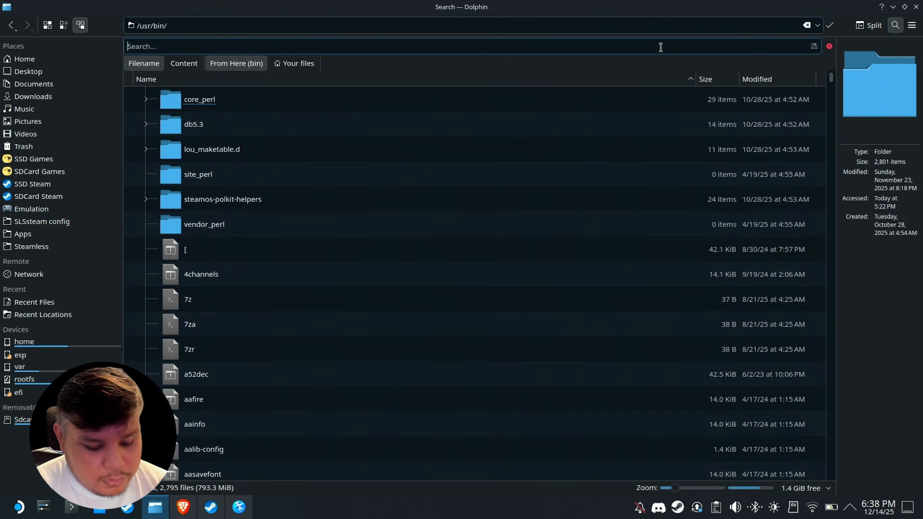
text(steam)
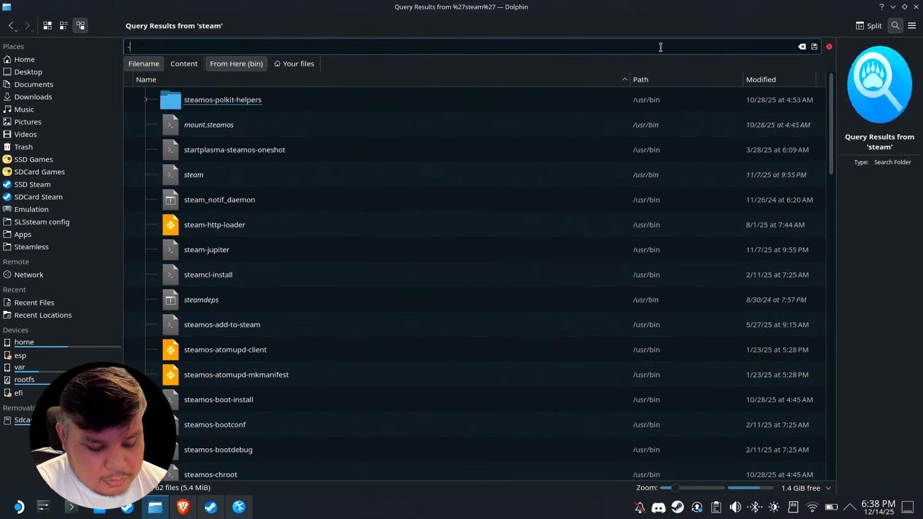
text(jupiter)
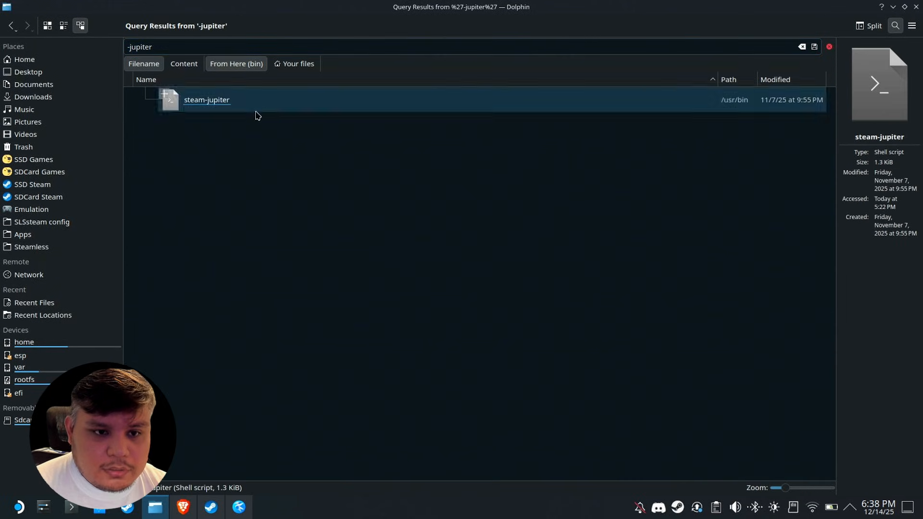
right_click(207, 100)
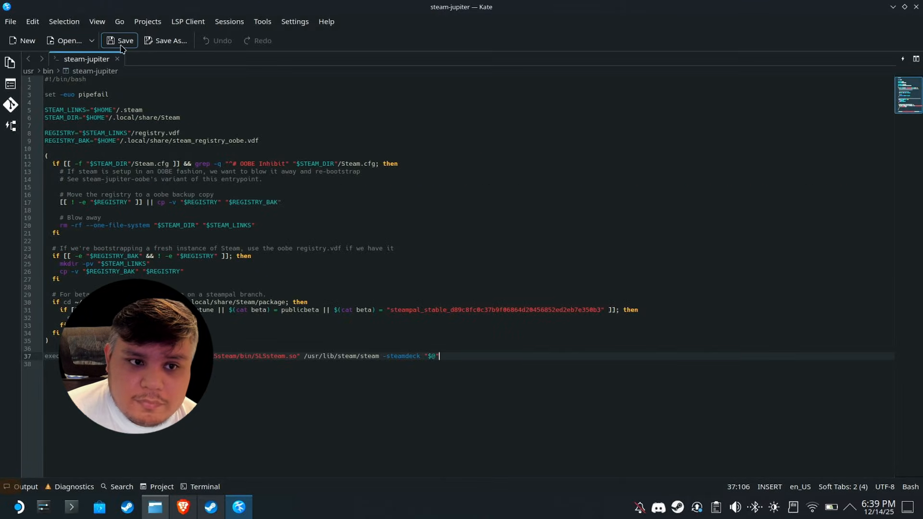
Step: Save the steam-jupiter script with its exec line preloading SLSsteam.so
click(118, 40)
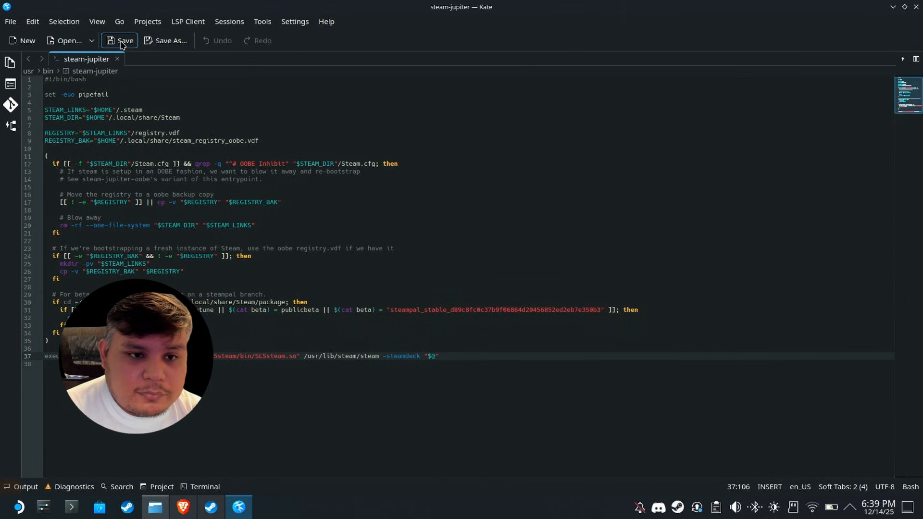
click(120, 40)
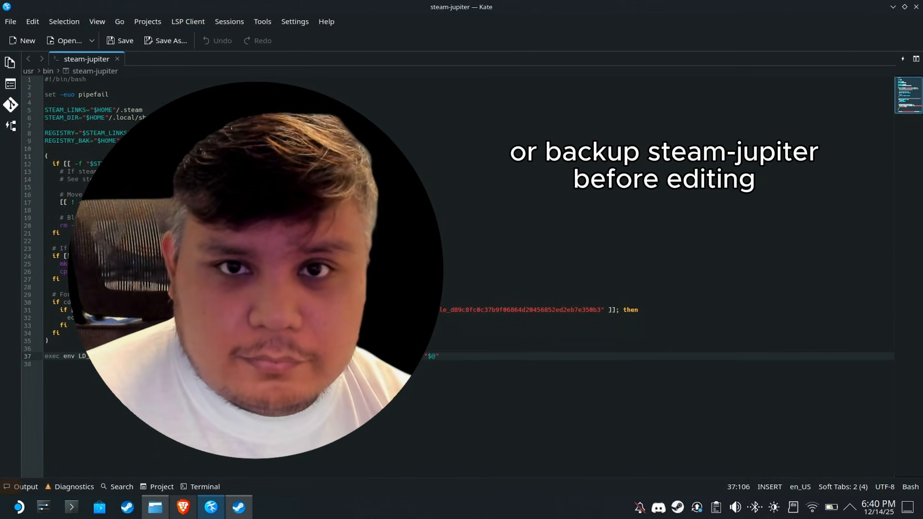
click(238, 506)
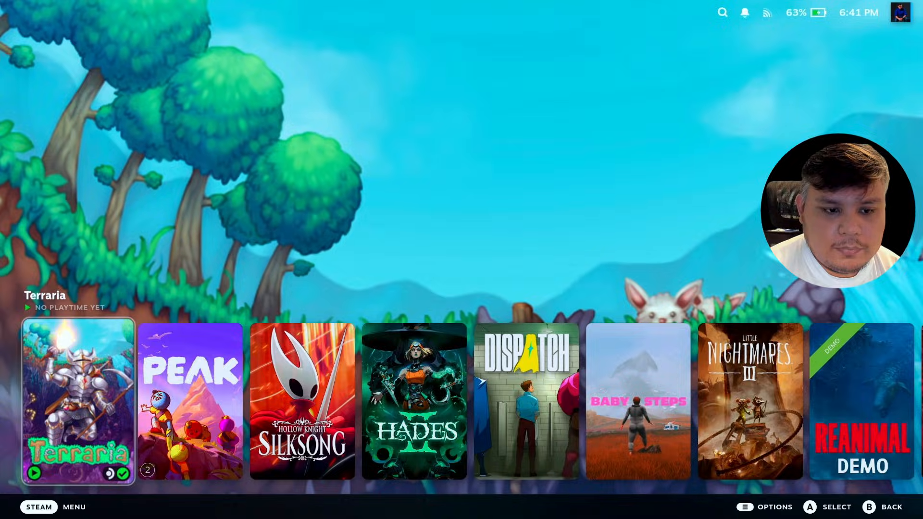
Step: Launch Terraria from its Game Mode library page, then confirm exiting the game
click(77, 400)
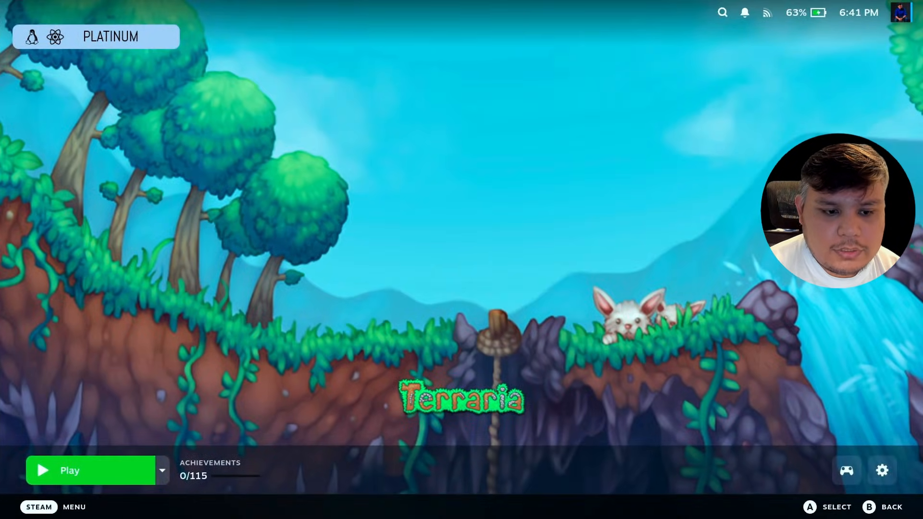
click(69, 469)
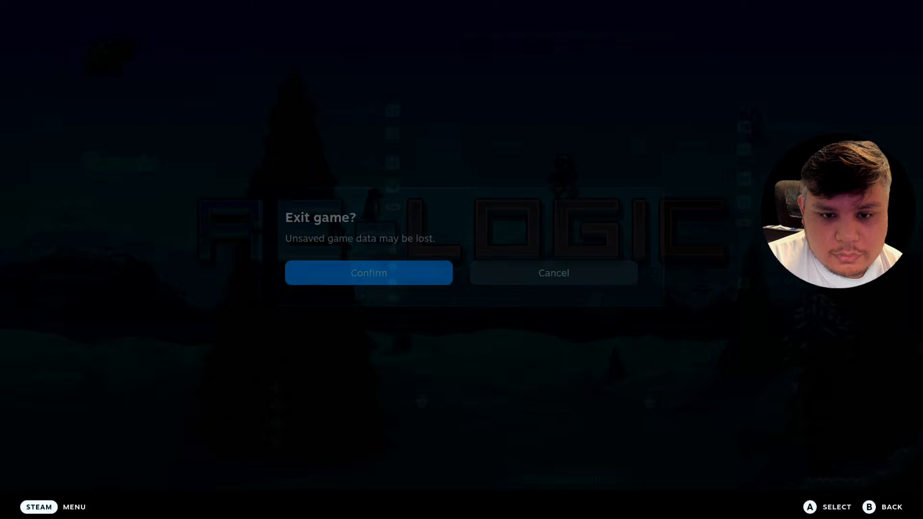
click(368, 272)
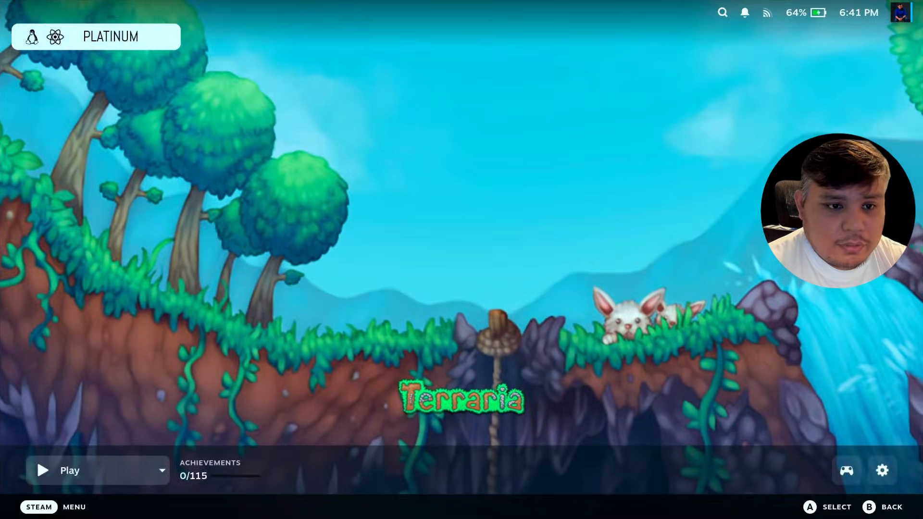